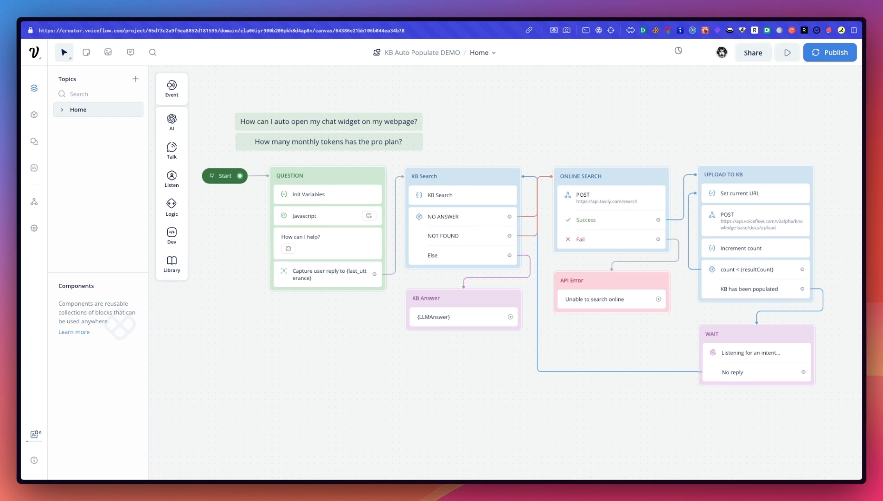
{"action": "mouse_move", "coordinate": [484, 361]}
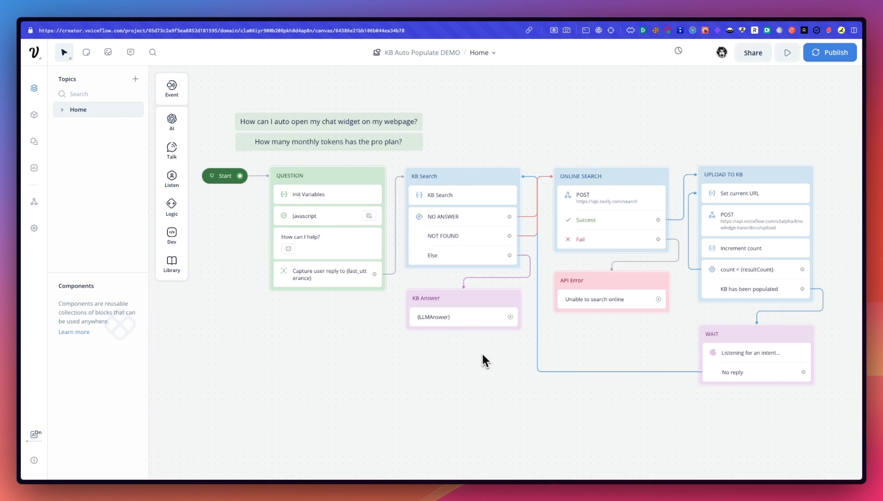
{"action": "mouse_move", "coordinate": [484, 360]}
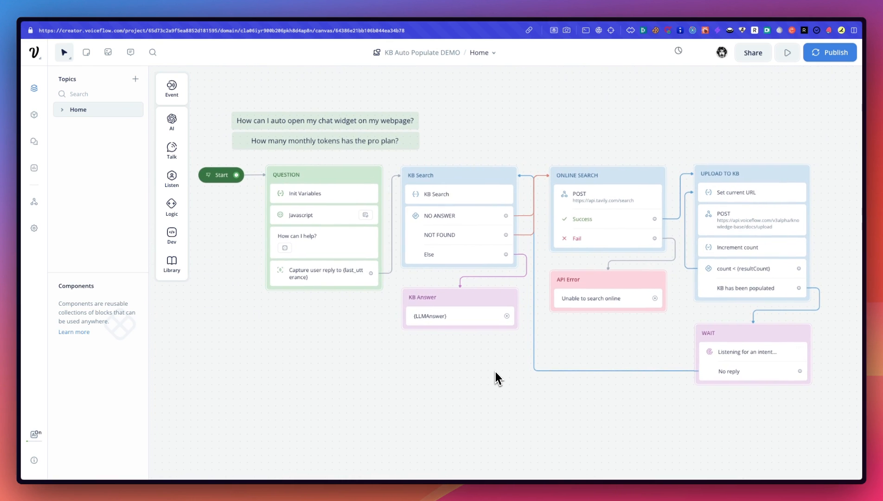
{"action": "mouse_move", "coordinate": [504, 342]}
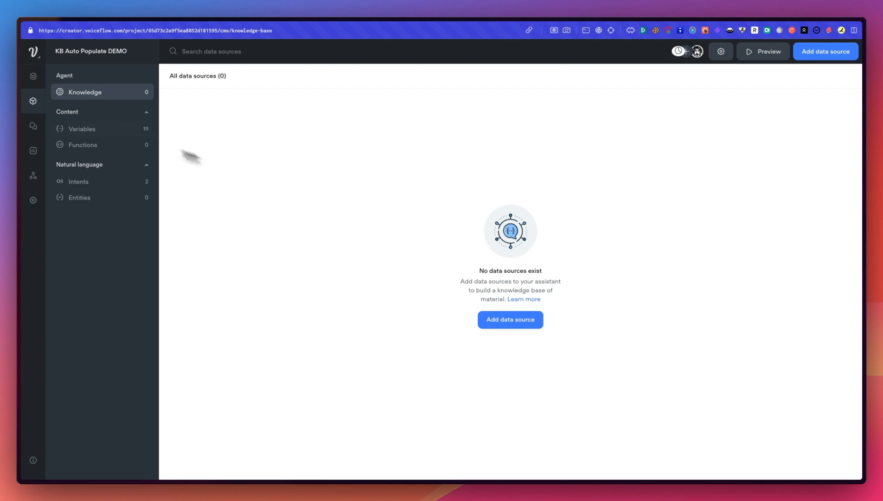
Show the Tavily AI page full width and scroll through its pricing, including the free Researcher tier
{"action": "left_click", "coordinate": [33, 88]}
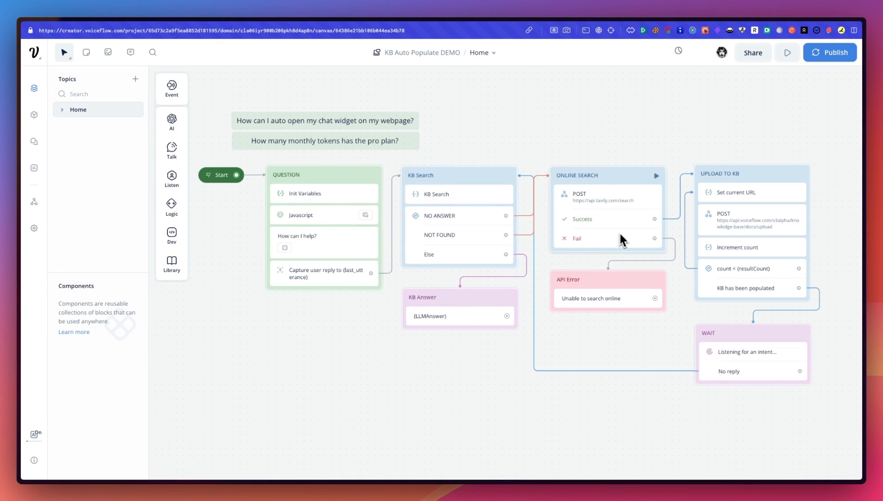
{"action": "mouse_move", "coordinate": [606, 215]}
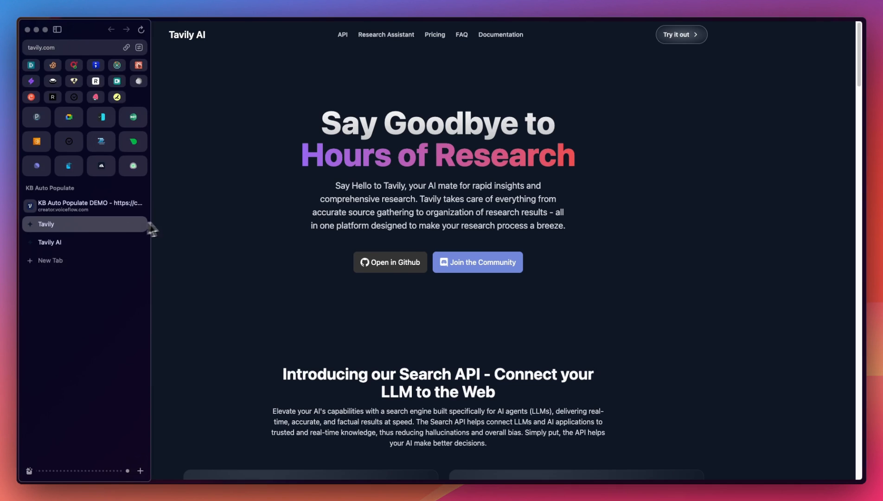
{"action": "left_click", "coordinate": [57, 28]}
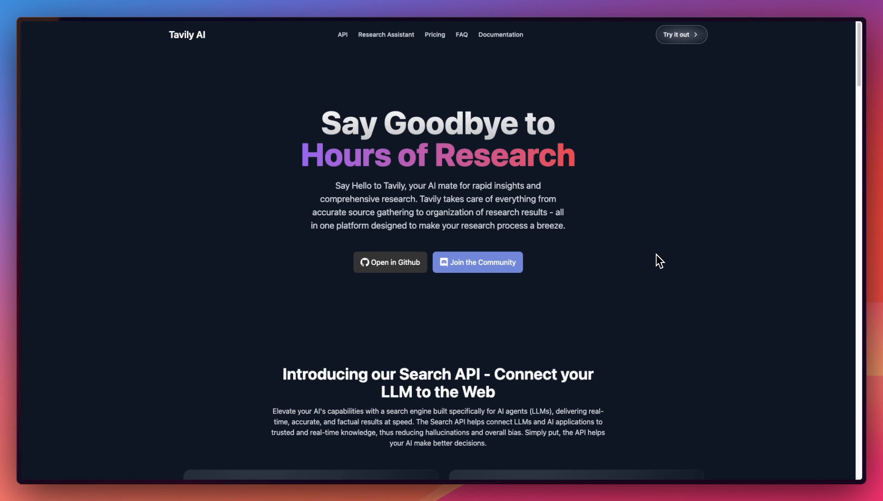
{"action": "mouse_move", "coordinate": [646, 258]}
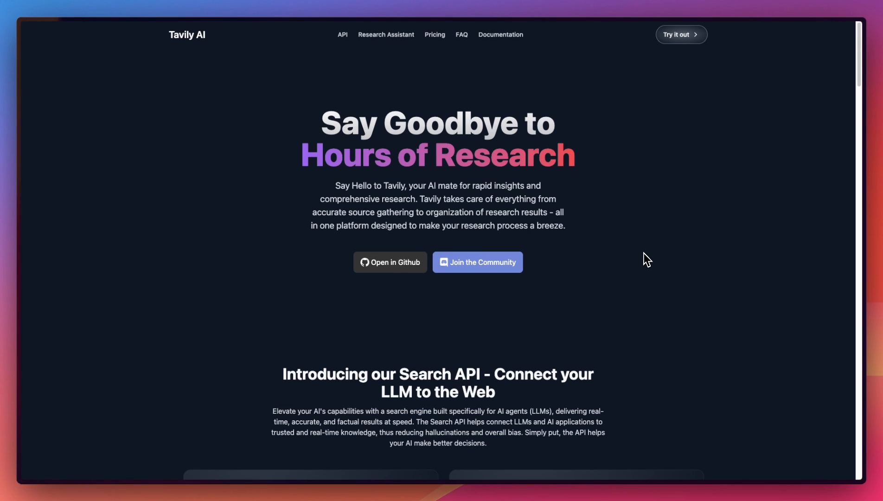
{"action": "scroll", "scroll_direction": "down", "scroll_amount": 3}
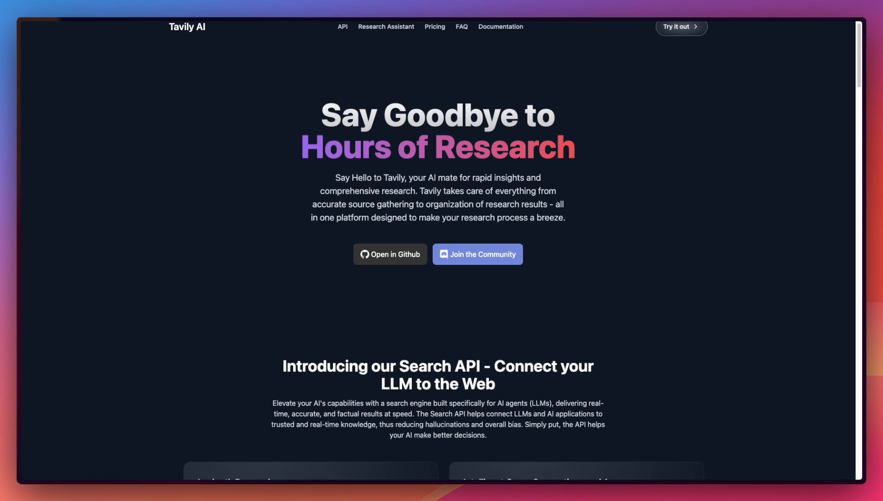
{"action": "scroll", "scroll_direction": "down", "scroll_amount": 3}
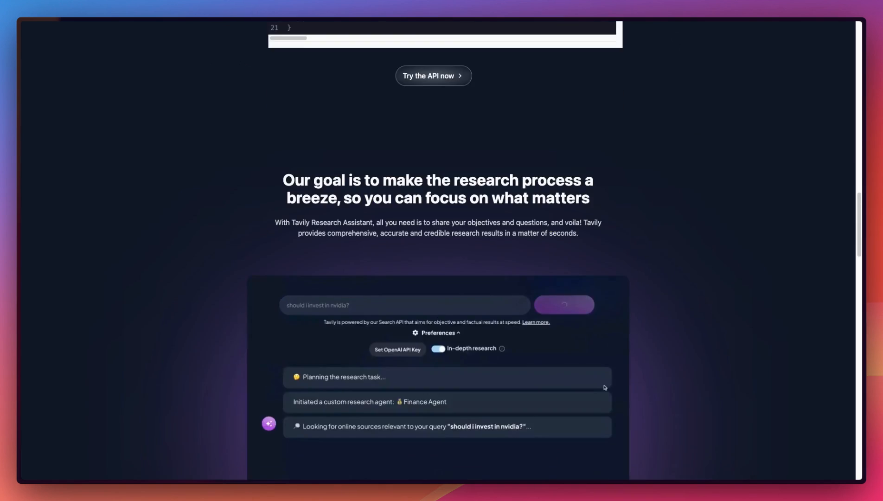
{"action": "scroll", "scroll_direction": "down", "scroll_amount": 3}
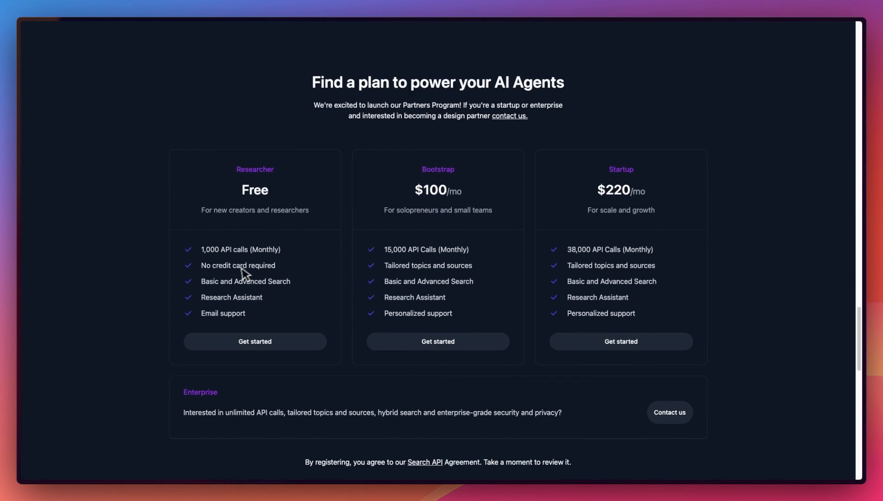
{"action": "mouse_move", "coordinate": [275, 270]}
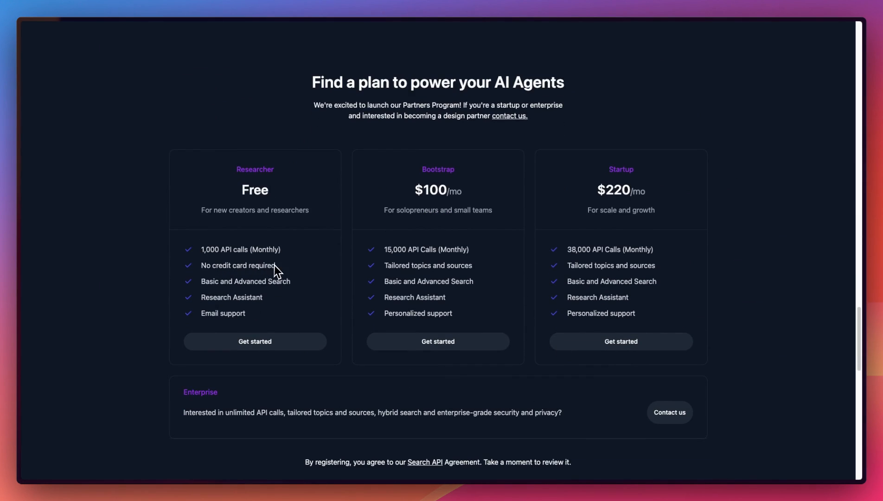
{"action": "mouse_move", "coordinate": [309, 300]}
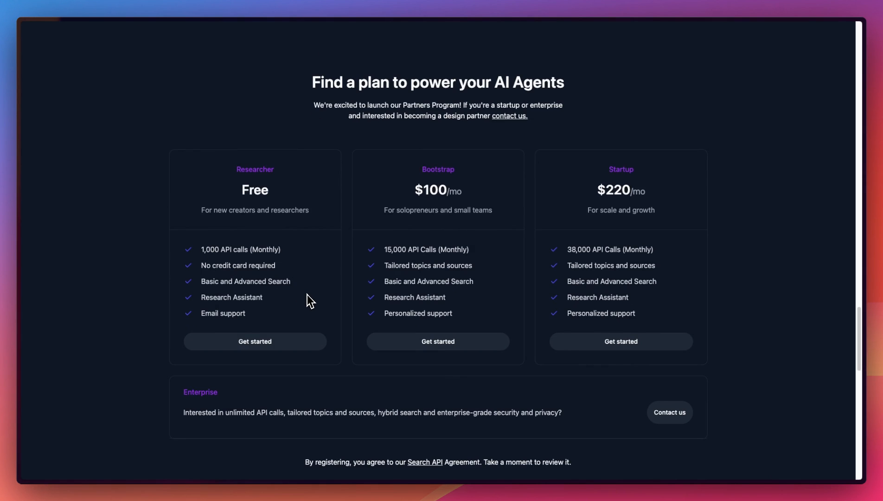
{"action": "scroll", "scroll_direction": "up", "scroll_amount": 3}
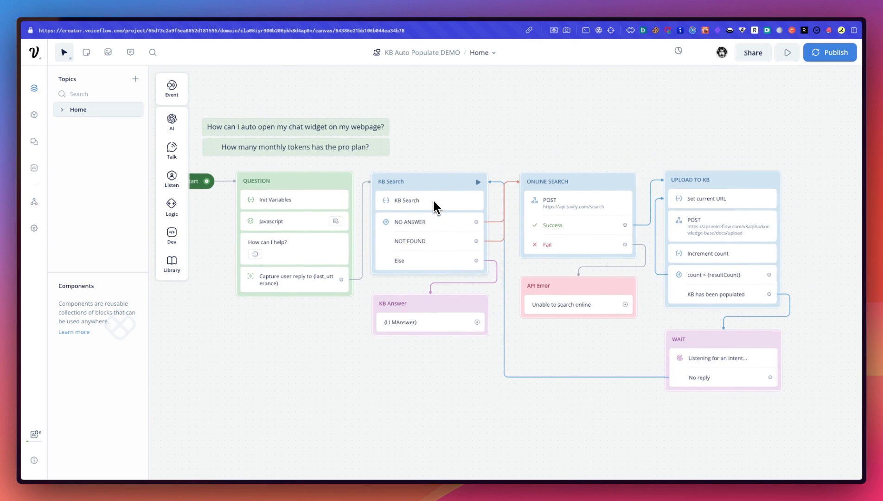
{"action": "mouse_move", "coordinate": [429, 206]}
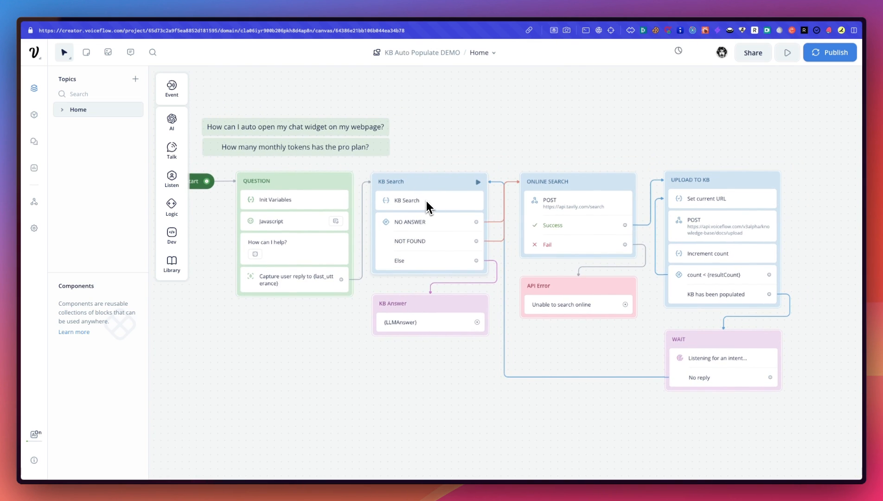
Open the KB Search step's settings showing GPT-4, temperature 0.20 and 488 max tokens
{"action": "left_click", "coordinate": [405, 200]}
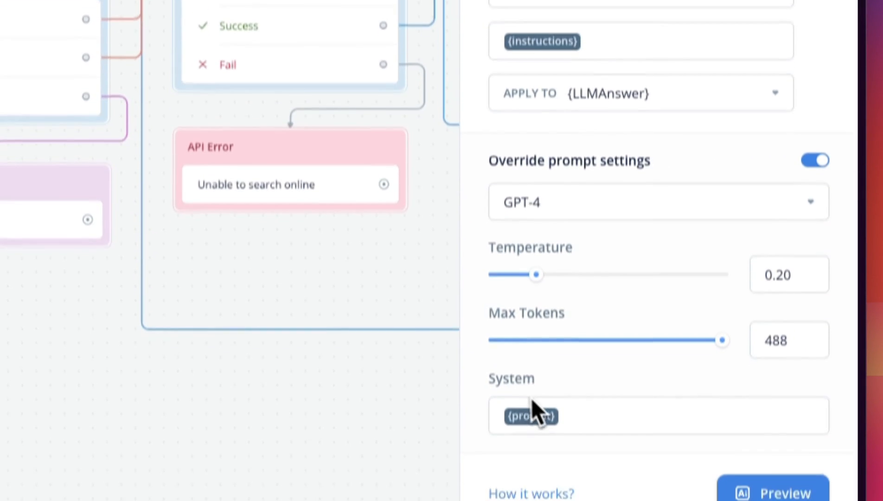
{"action": "scroll", "scroll_direction": "down", "scroll_amount": 3}
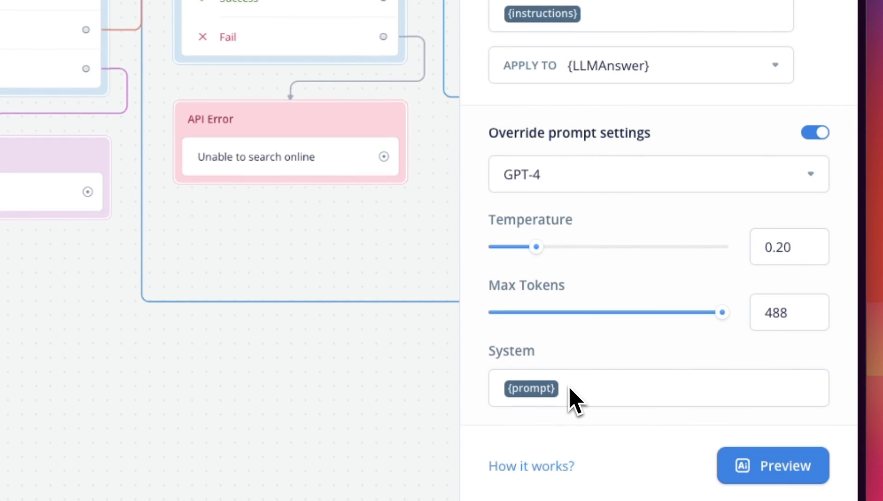
{"action": "mouse_move", "coordinate": [546, 175]}
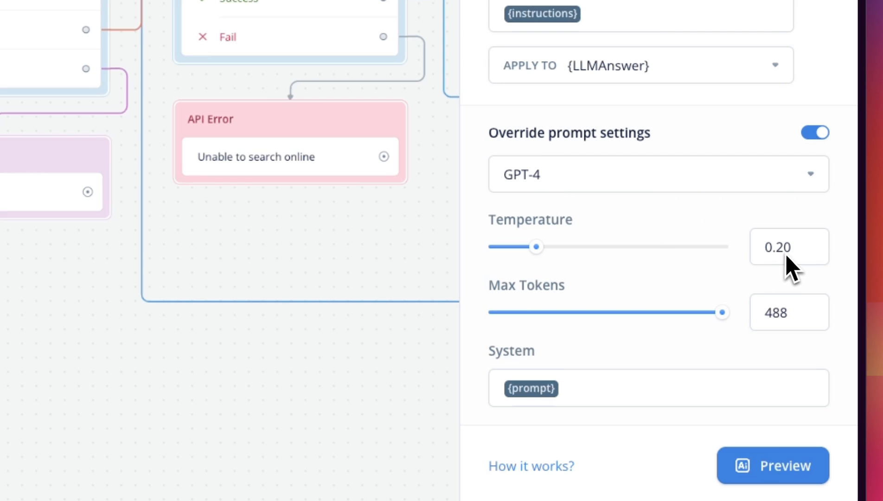
{"action": "mouse_move", "coordinate": [543, 237]}
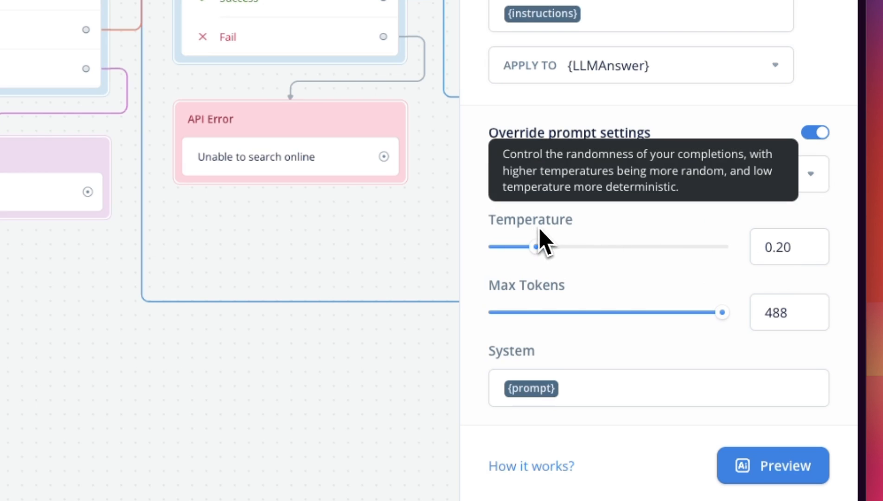
{"action": "mouse_move", "coordinate": [780, 327]}
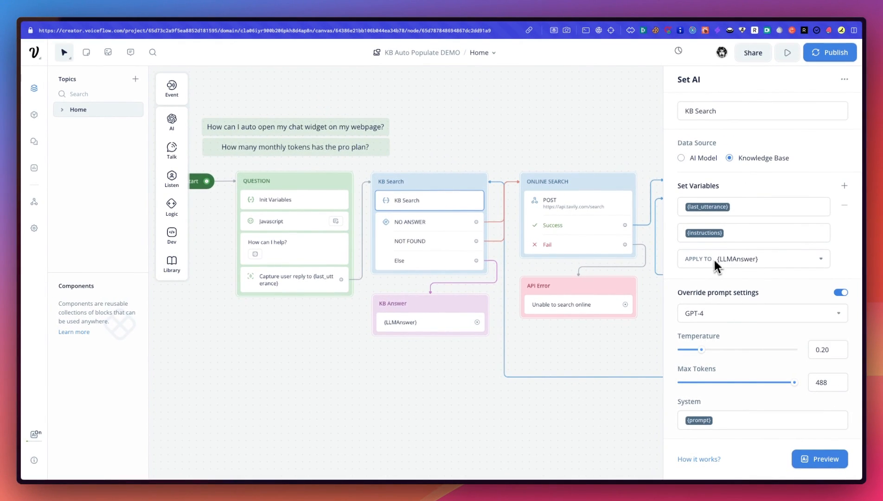
{"action": "mouse_move", "coordinate": [745, 271]}
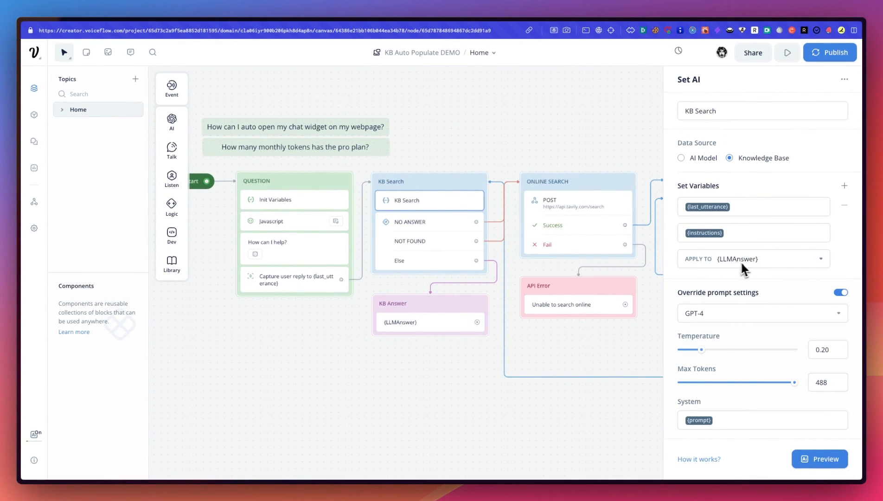
{"action": "mouse_move", "coordinate": [752, 274]}
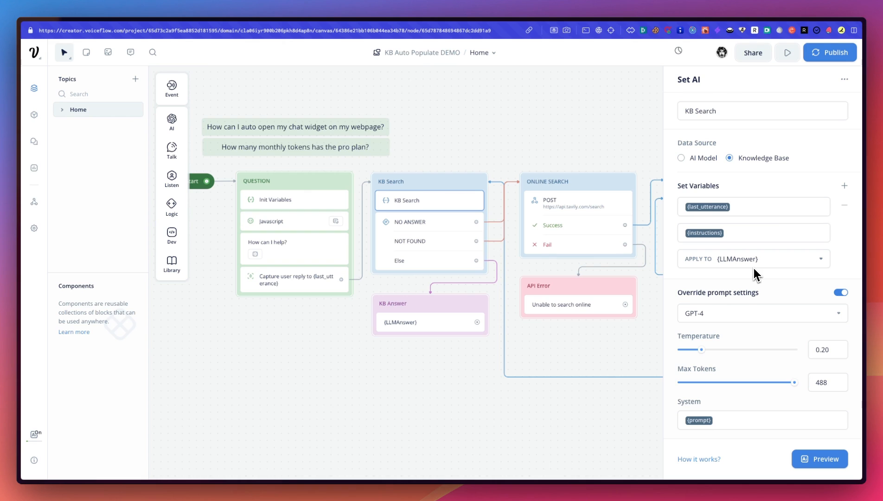
{"action": "mouse_move", "coordinate": [708, 242]}
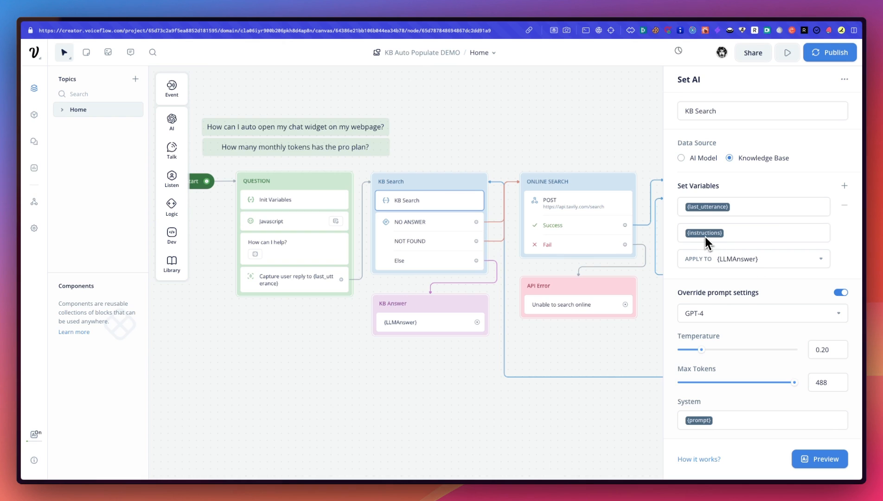
{"action": "mouse_move", "coordinate": [763, 284]}
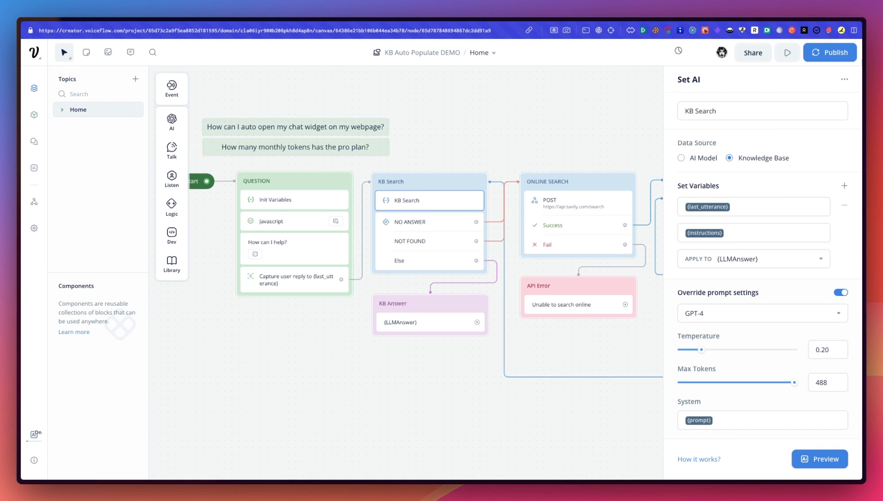
{"action": "mouse_move", "coordinate": [732, 267]}
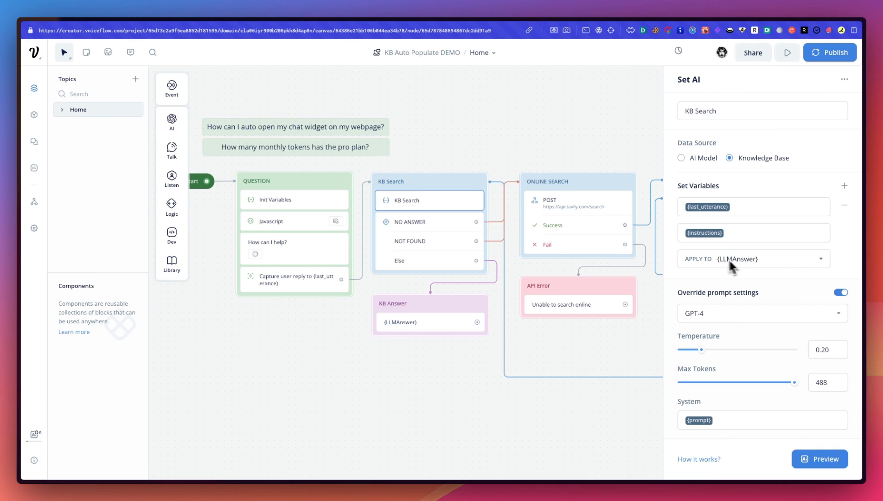
{"action": "mouse_move", "coordinate": [439, 248]}
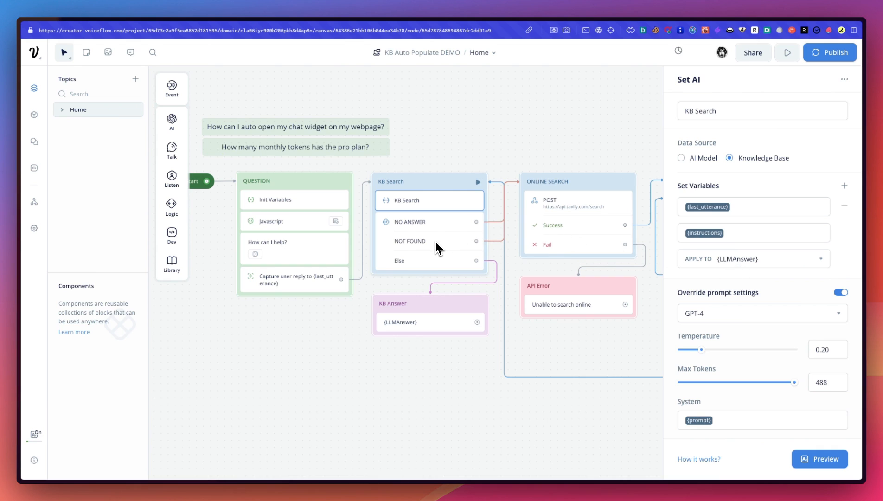
{"action": "mouse_move", "coordinate": [436, 247]}
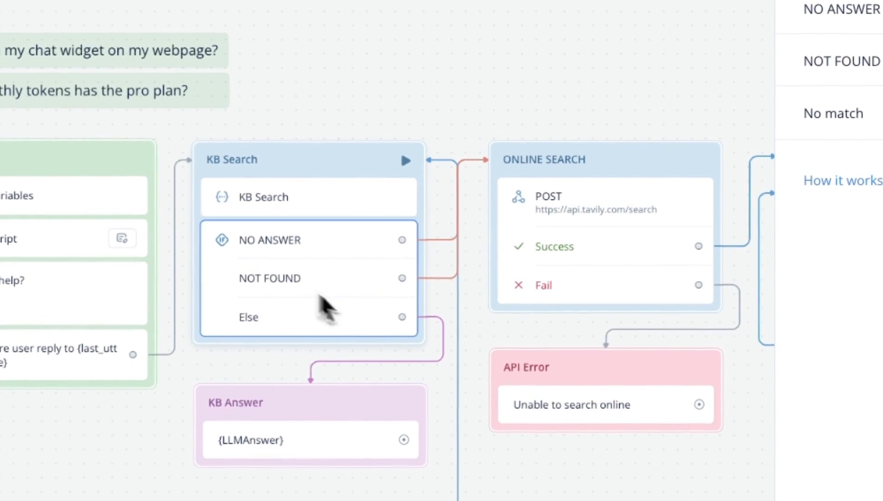
Close the Condition panel so the whole flow from QUESTION to WAIT is visible
{"action": "left_click", "coordinate": [270, 239]}
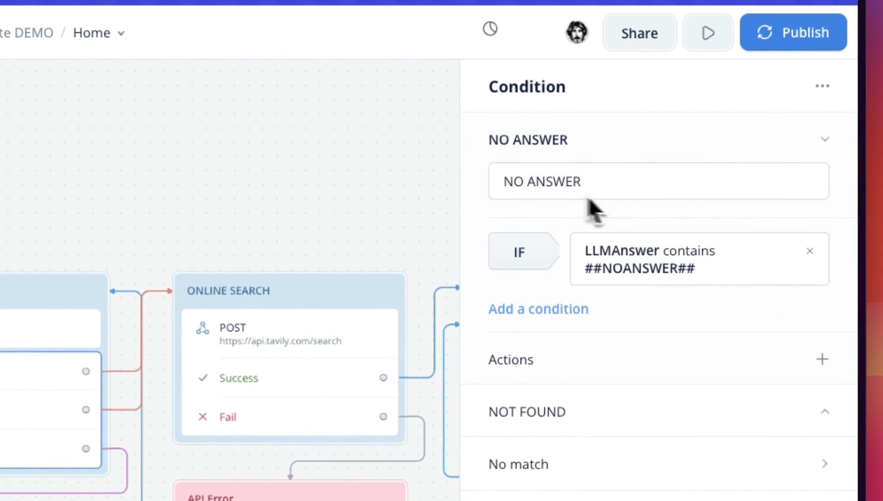
{"action": "mouse_move", "coordinate": [529, 285]}
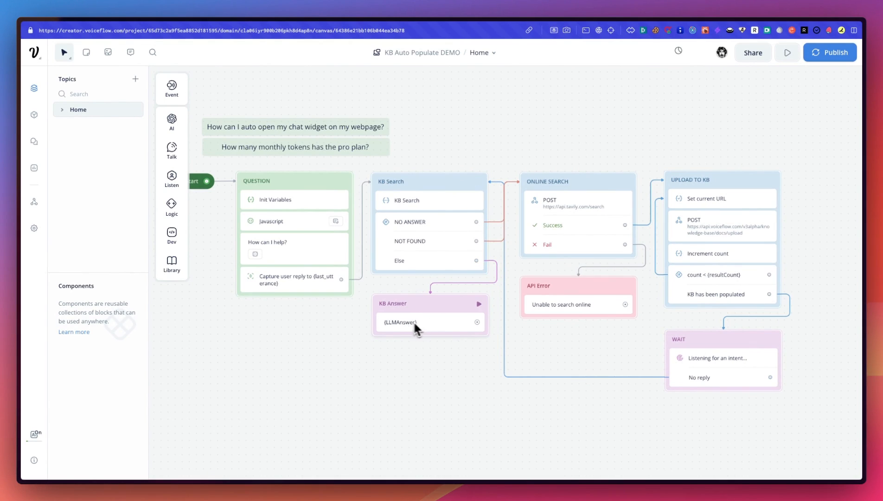
{"action": "mouse_move", "coordinate": [433, 216]}
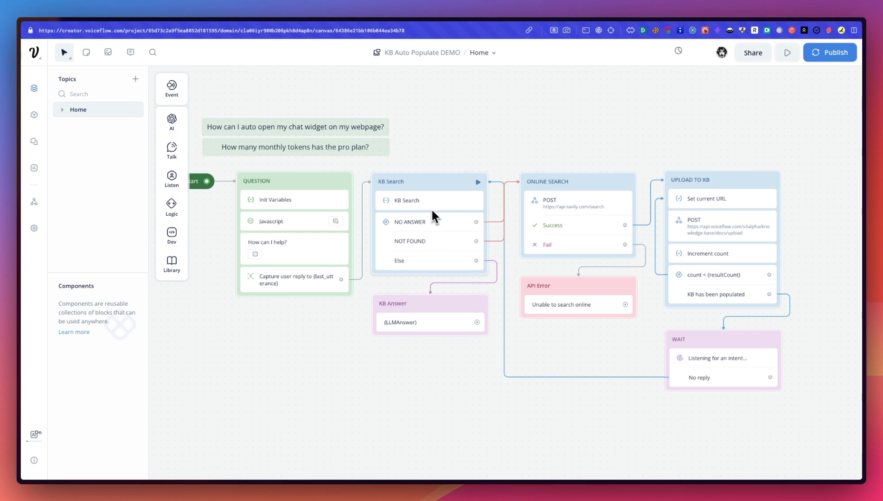
{"action": "mouse_move", "coordinate": [442, 211]}
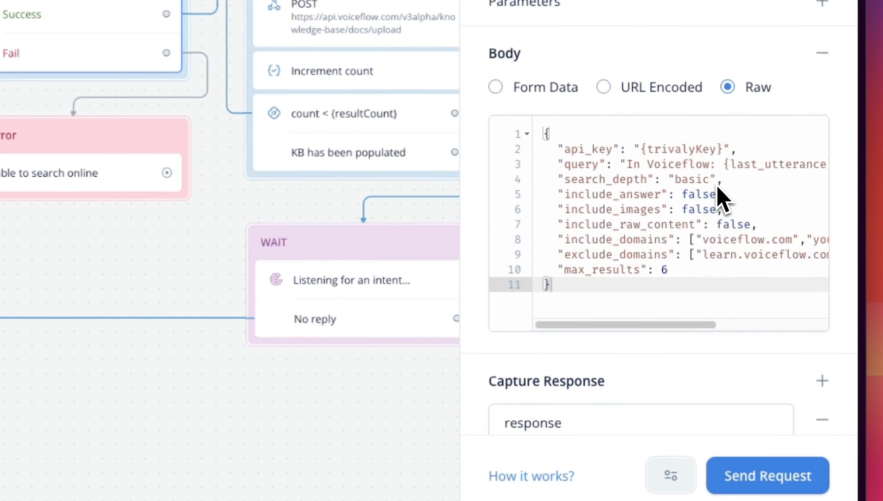
Scan across the ONLINE SEARCH request body with the Tavily query, domain filters and max_results 6
{"action": "scroll", "scroll_direction": "right", "scroll_amount": 3}
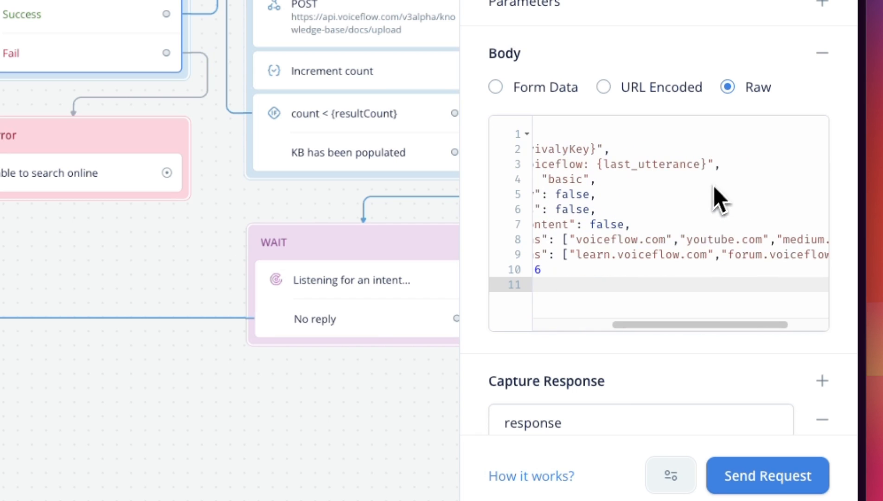
{"action": "scroll", "scroll_direction": "left", "scroll_amount": 3}
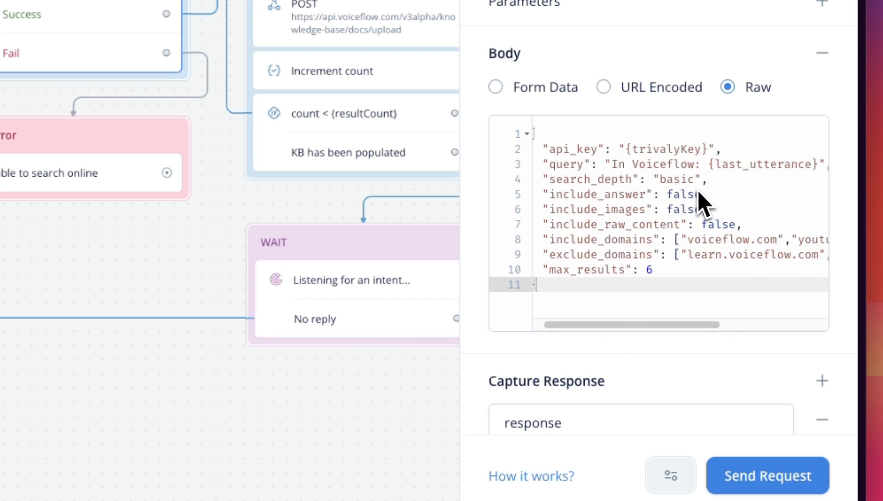
{"action": "mouse_move", "coordinate": [639, 188]}
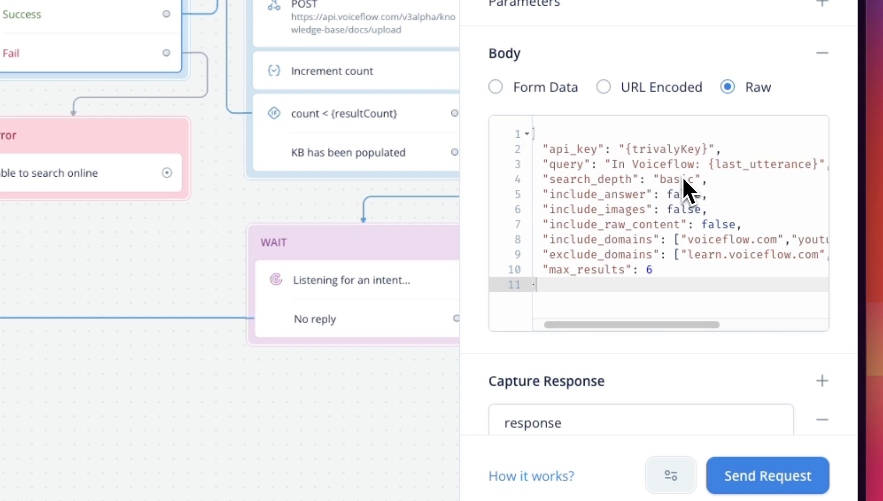
{"action": "mouse_move", "coordinate": [699, 198]}
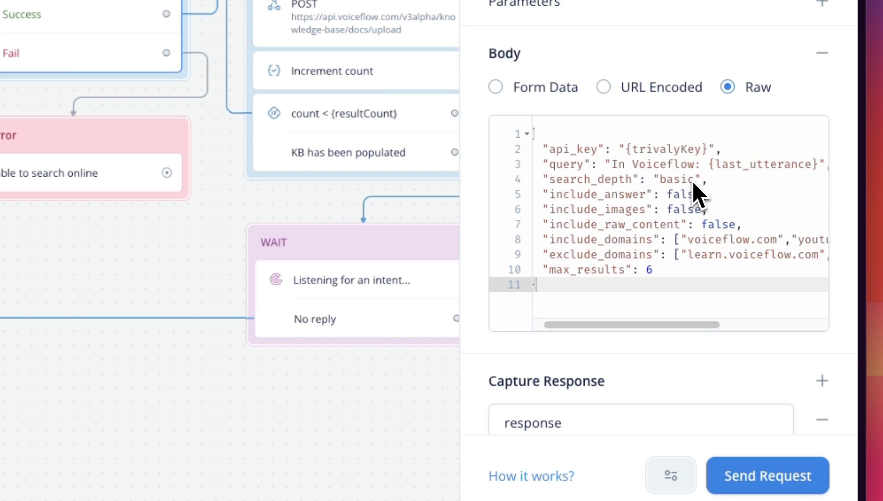
{"action": "mouse_move", "coordinate": [664, 206]}
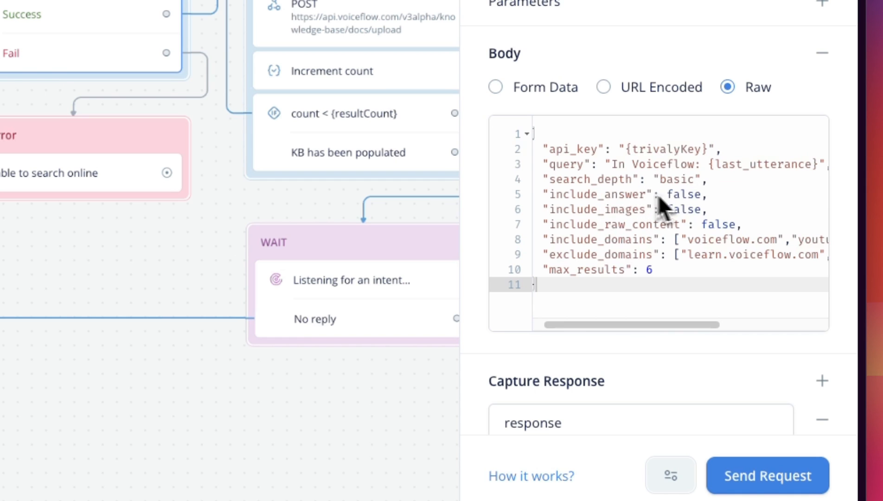
{"action": "mouse_move", "coordinate": [693, 213]}
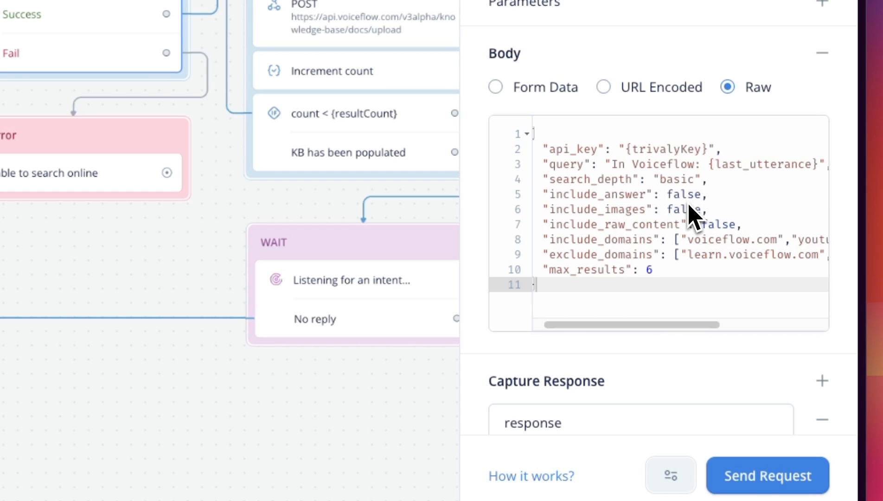
{"action": "mouse_move", "coordinate": [696, 211]}
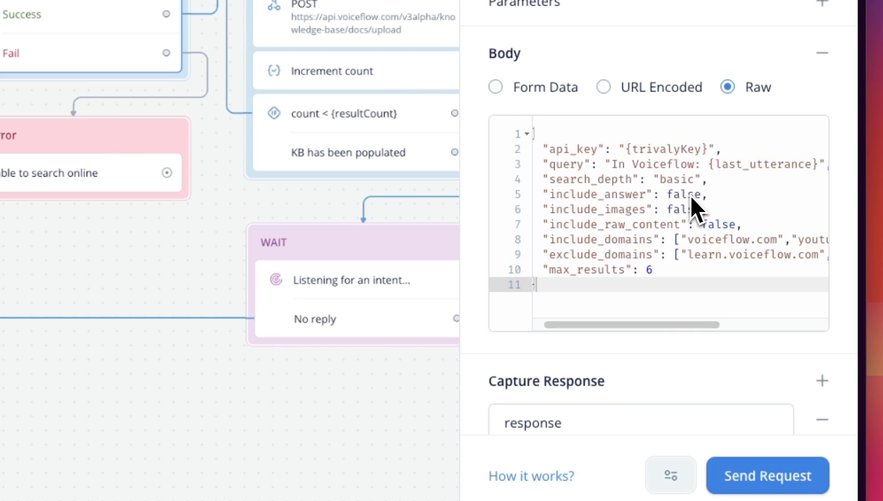
{"action": "mouse_move", "coordinate": [701, 212]}
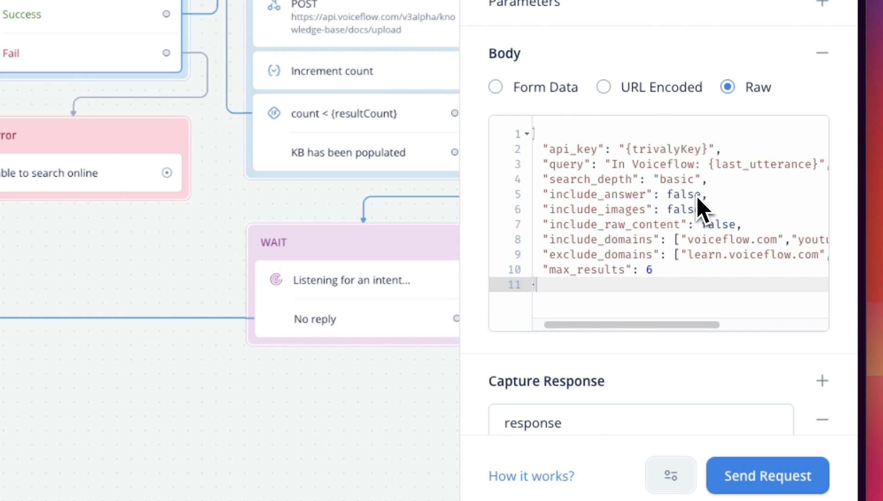
{"action": "mouse_move", "coordinate": [707, 217]}
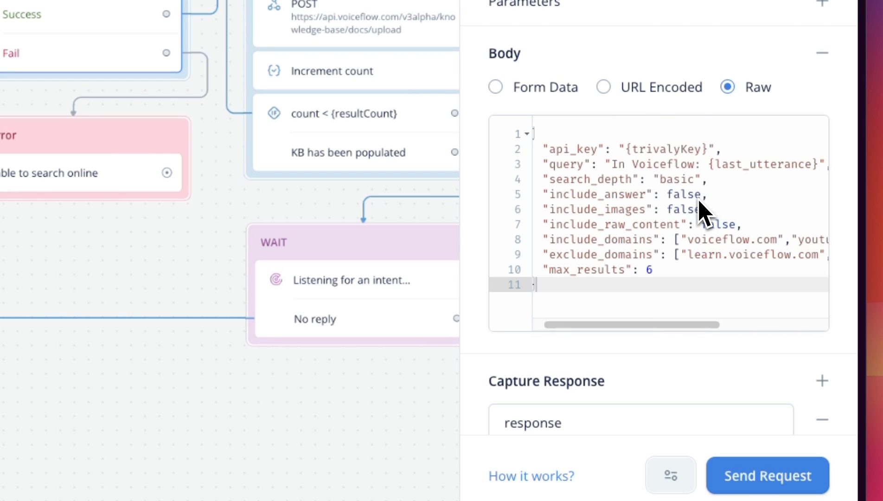
{"action": "mouse_move", "coordinate": [707, 217]}
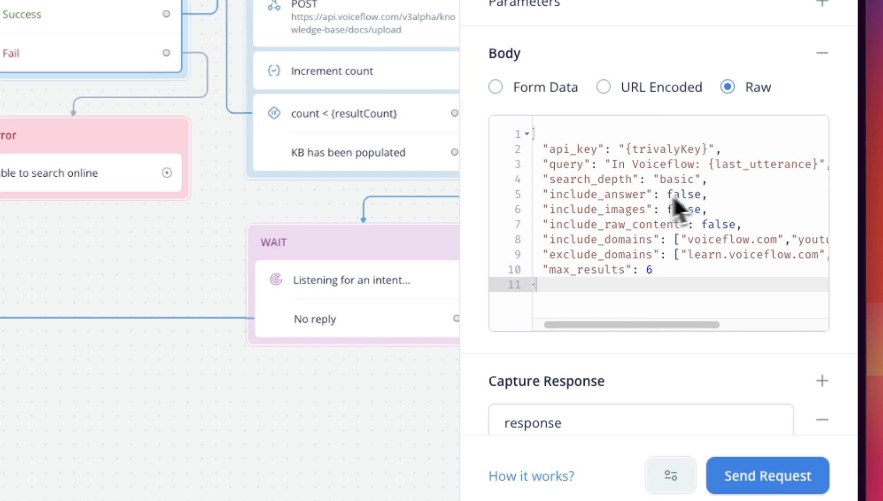
{"action": "mouse_move", "coordinate": [679, 203]}
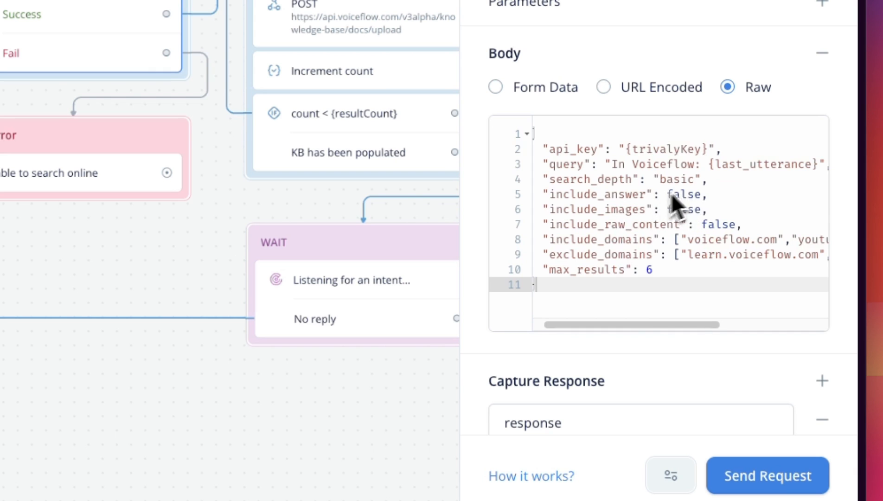
{"action": "mouse_move", "coordinate": [719, 234]}
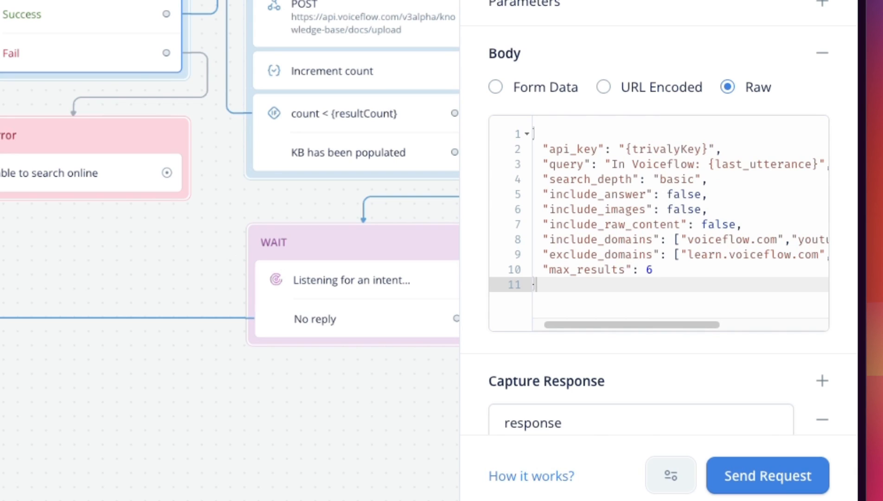
{"action": "mouse_move", "coordinate": [625, 214]}
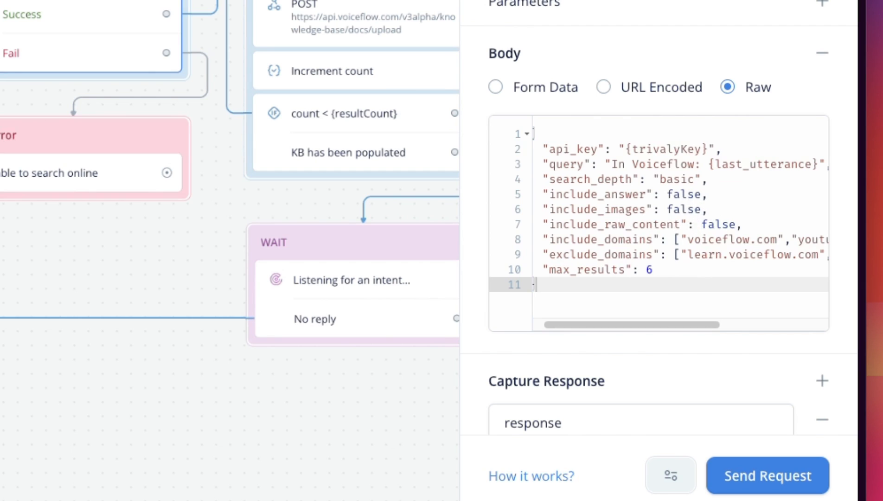
{"action": "mouse_move", "coordinate": [638, 206]}
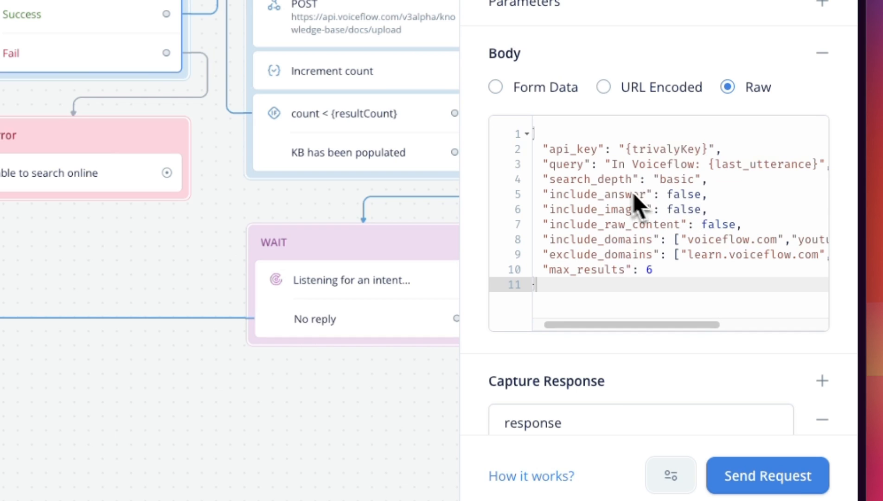
{"action": "mouse_move", "coordinate": [663, 233]}
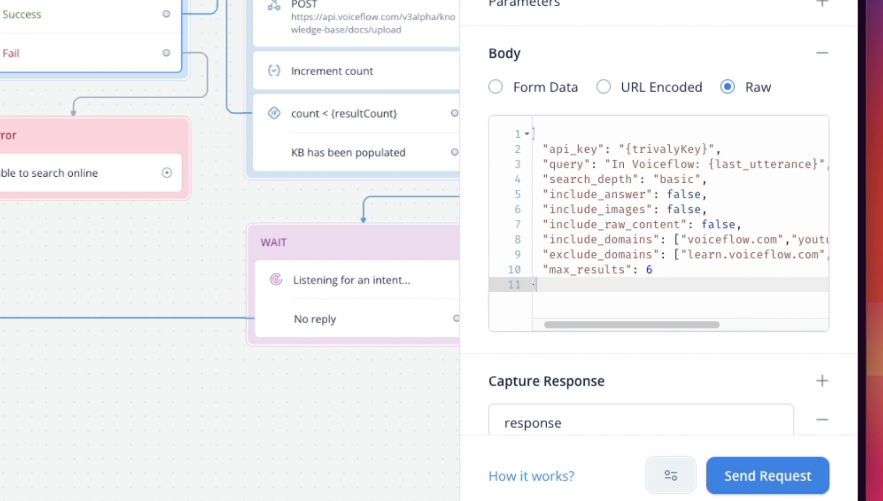
{"action": "mouse_move", "coordinate": [693, 233]}
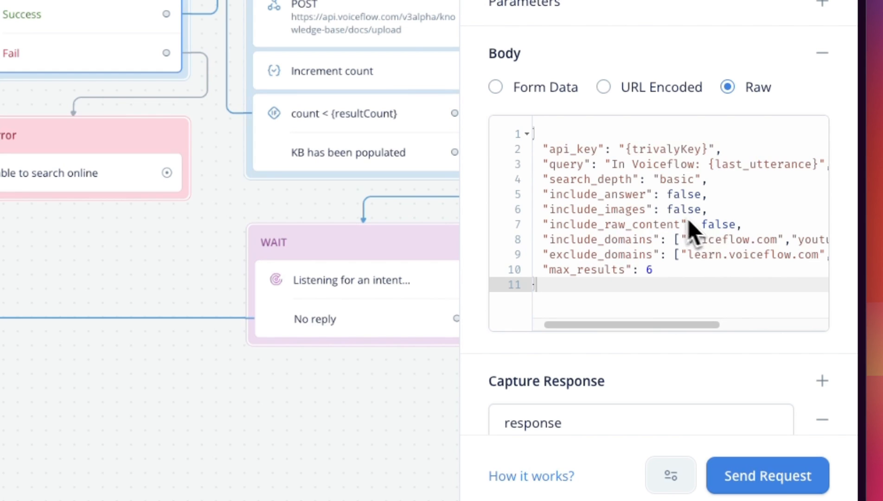
{"action": "scroll", "scroll_direction": "down", "scroll_amount": 3}
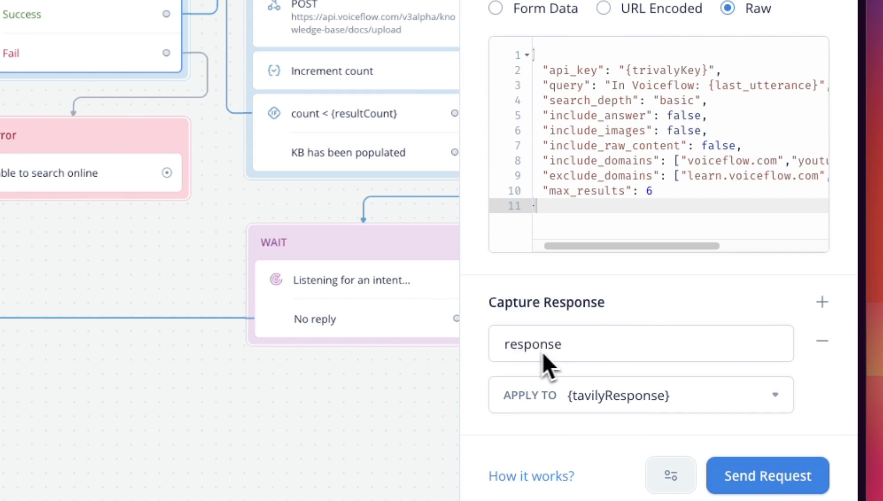
{"action": "mouse_move", "coordinate": [547, 357]}
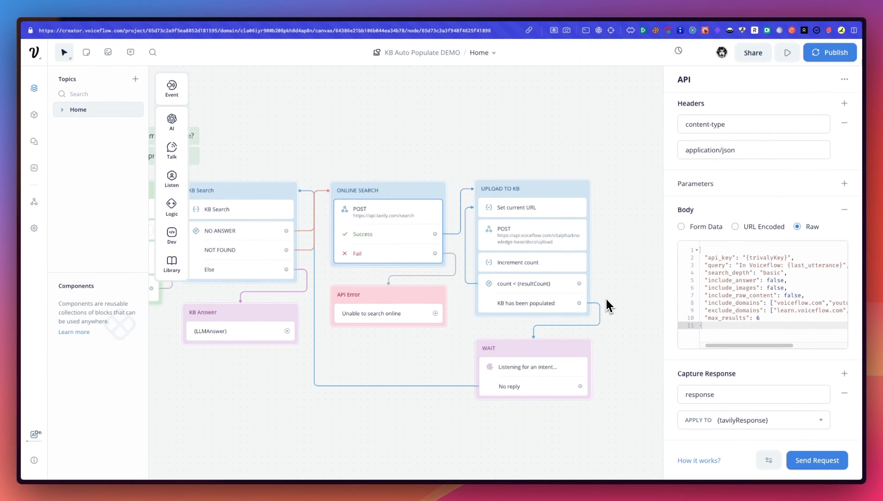
{"action": "mouse_move", "coordinate": [33, 201]}
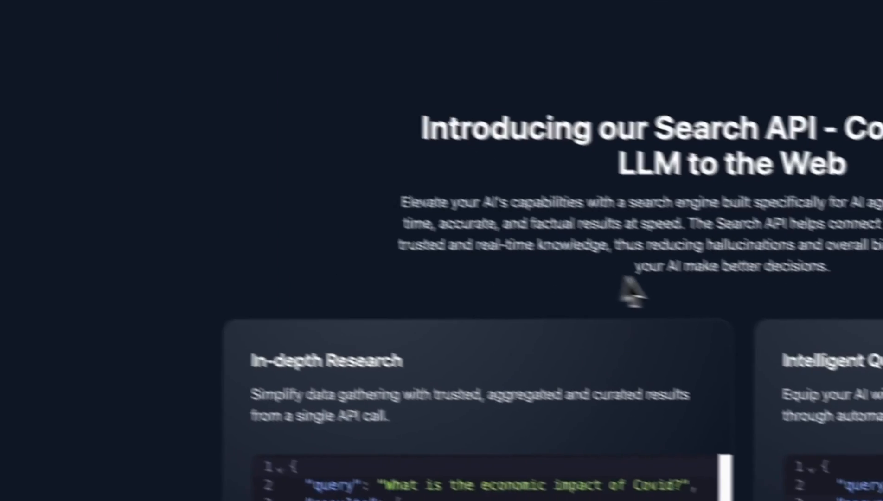
Scroll the Tavily page to the sample search response listing content and url pairs
{"action": "scroll", "scroll_direction": "down", "scroll_amount": 3}
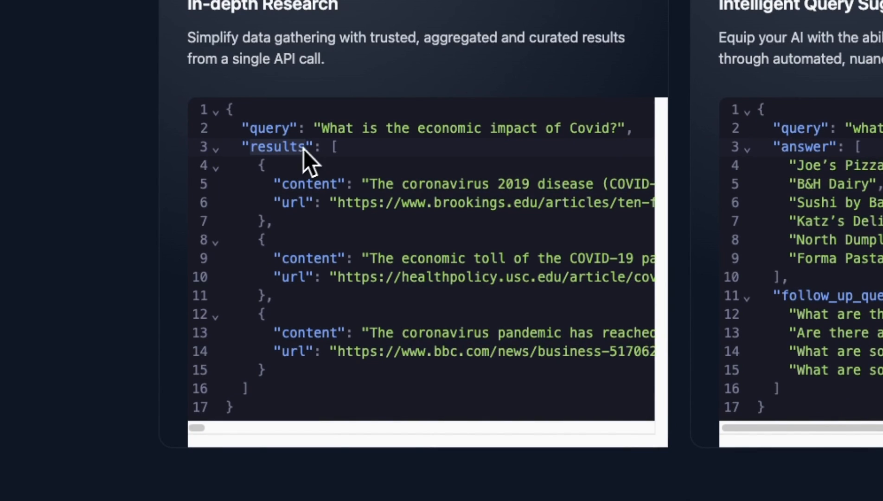
{"action": "mouse_move", "coordinate": [388, 287]}
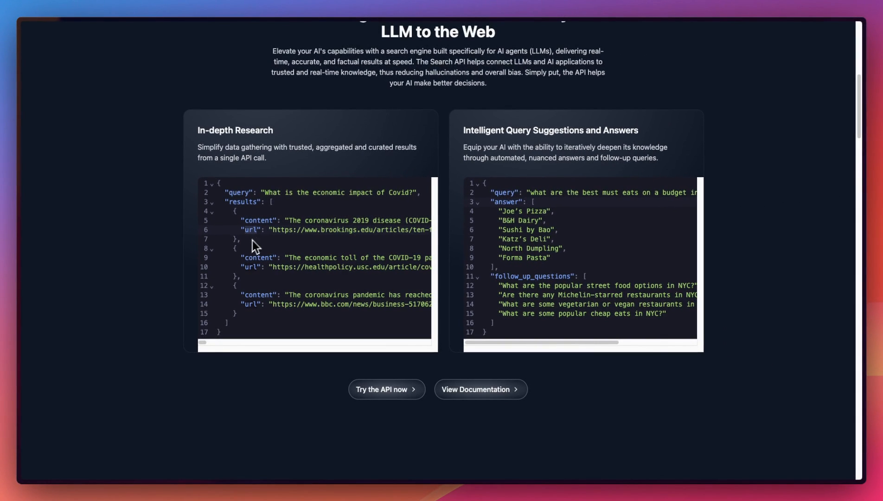
{"action": "mouse_move", "coordinate": [332, 248]}
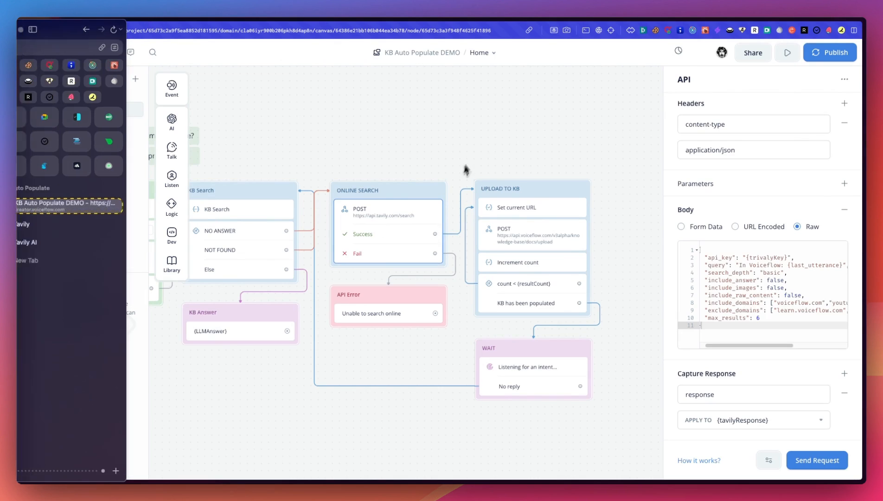
Review the Set step deriving resultCount from results length and currentURL from results[count].url
{"action": "left_click", "coordinate": [515, 208]}
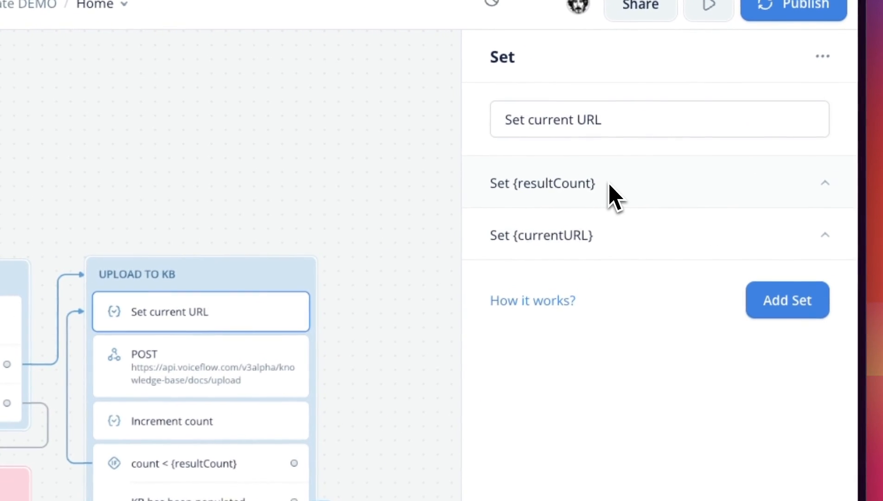
{"action": "left_click", "coordinate": [541, 183]}
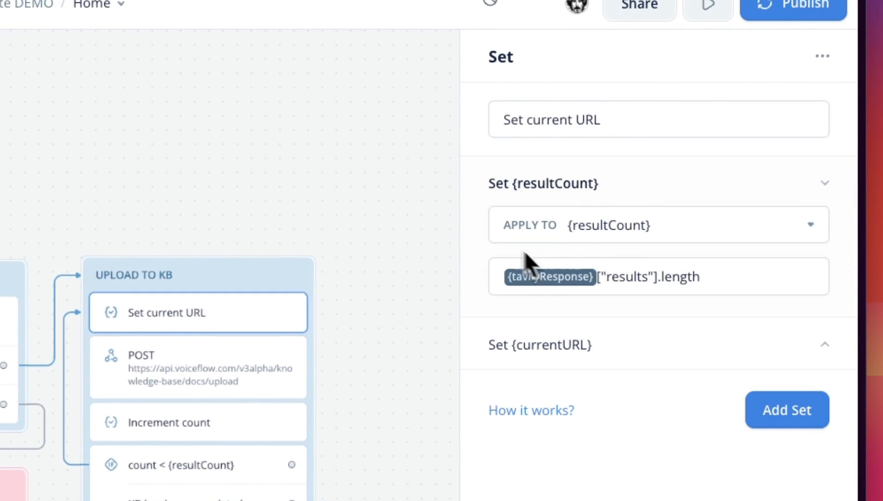
{"action": "mouse_move", "coordinate": [559, 307]}
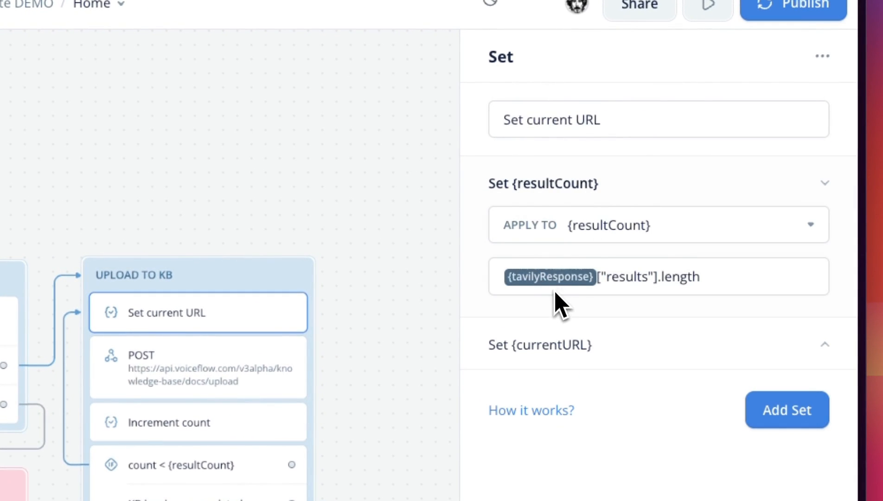
{"action": "mouse_move", "coordinate": [546, 212]}
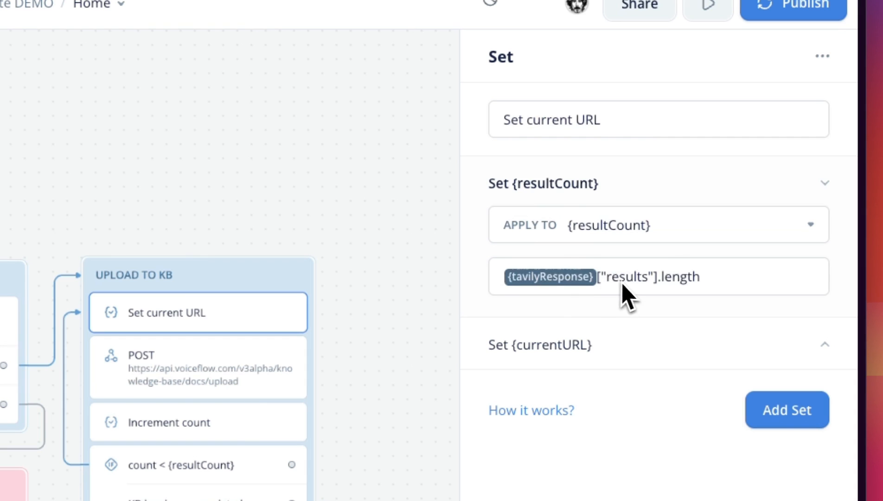
{"action": "mouse_move", "coordinate": [690, 293]}
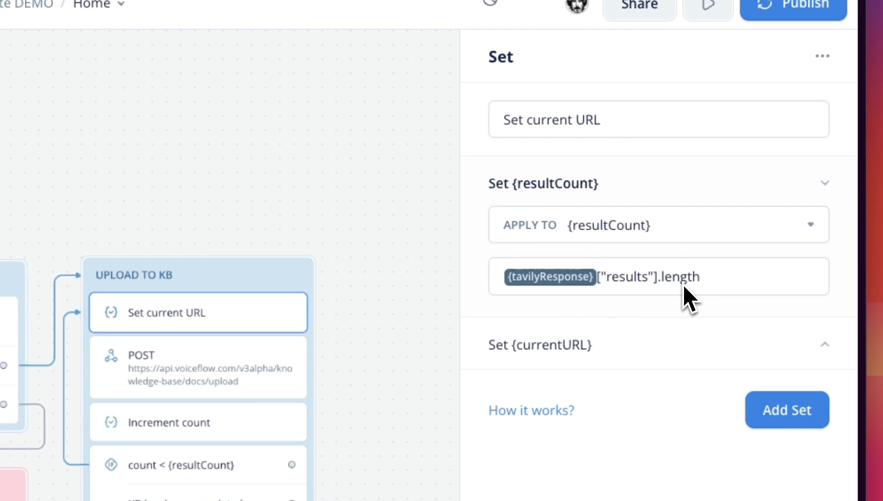
{"action": "scroll", "scroll_direction": "down", "scroll_amount": 3}
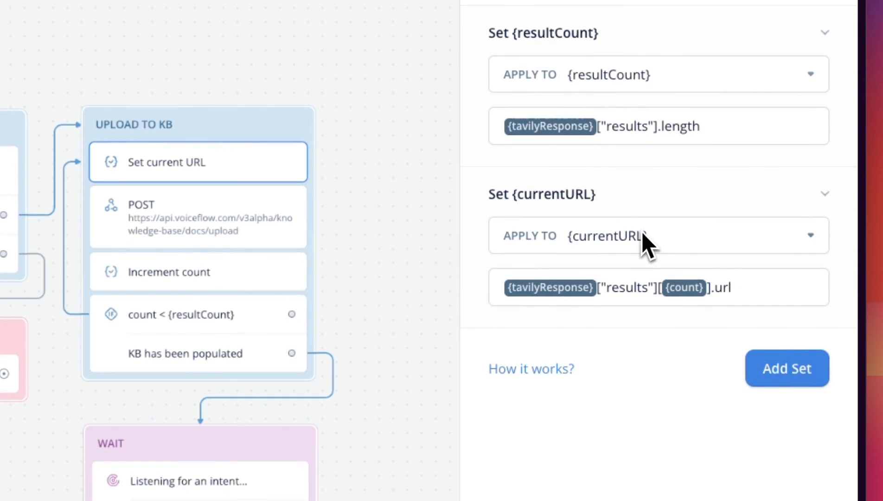
{"action": "mouse_move", "coordinate": [671, 313]}
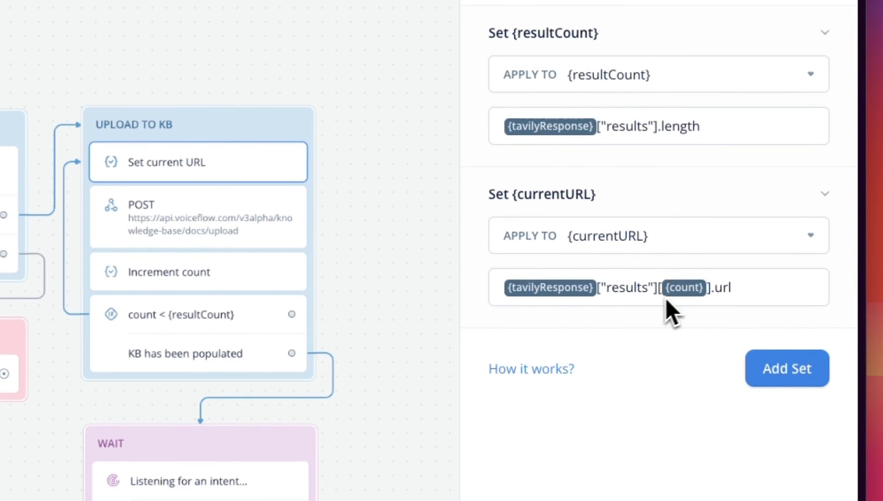
{"action": "mouse_move", "coordinate": [689, 313]}
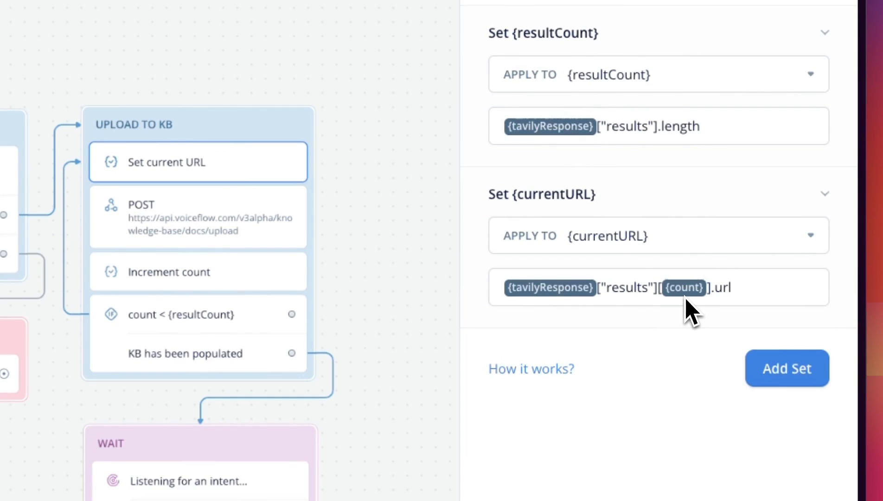
{"action": "mouse_move", "coordinate": [728, 304]}
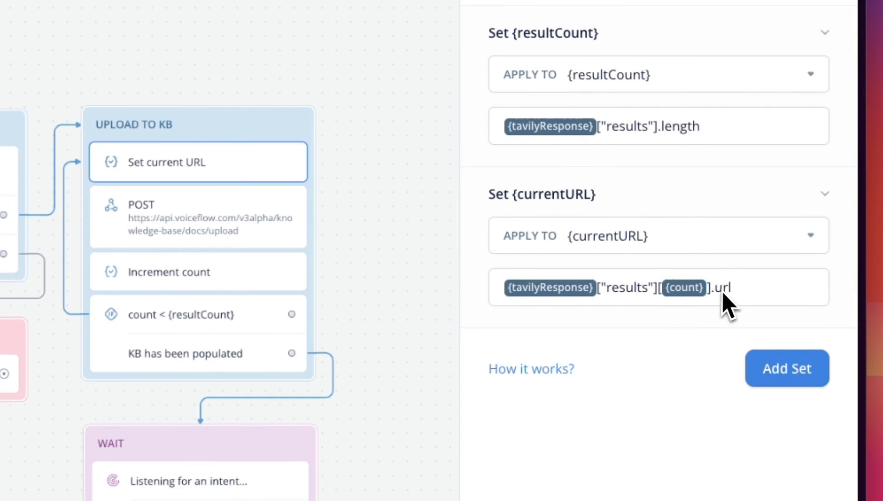
{"action": "mouse_move", "coordinate": [712, 313]}
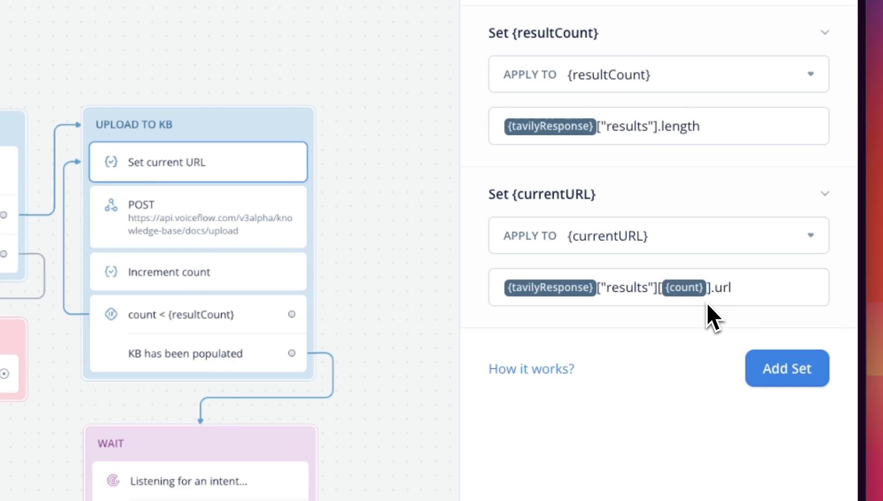
{"action": "mouse_move", "coordinate": [710, 315]}
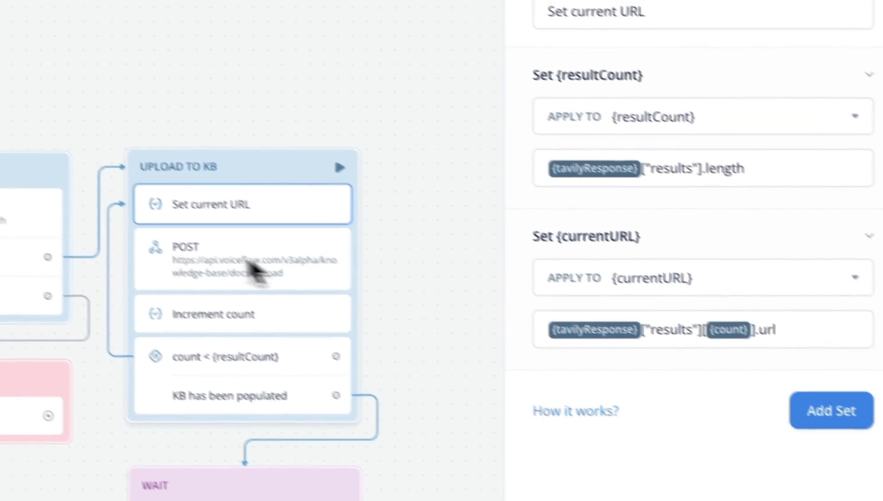
Review the knowledge-base upload POST request's headers, parameters and body
{"action": "left_click", "coordinate": [242, 258]}
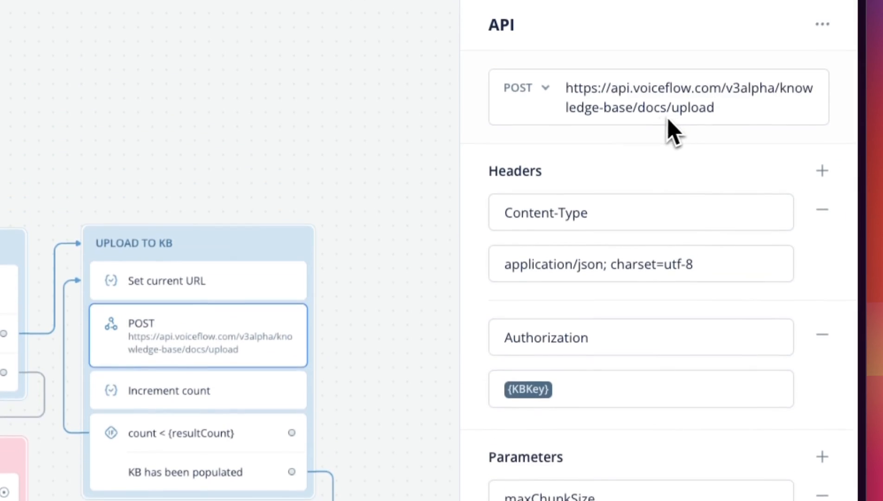
{"action": "scroll", "scroll_direction": "down", "scroll_amount": 3}
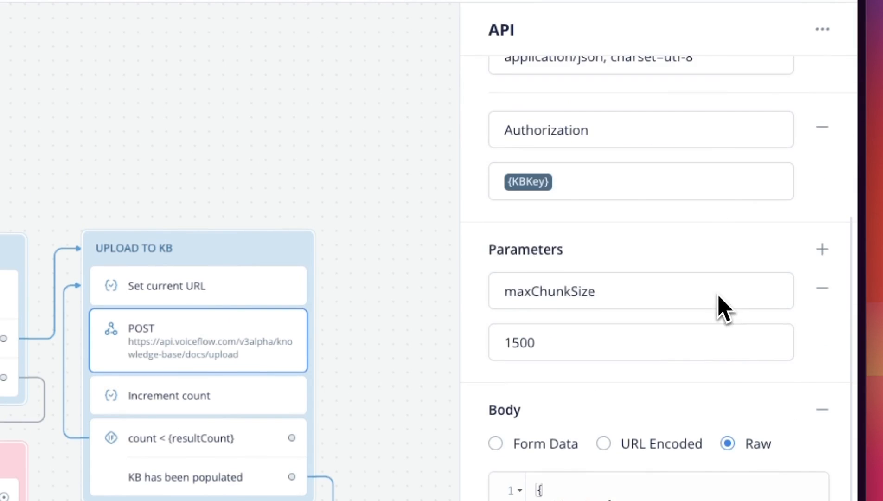
{"action": "scroll", "scroll_direction": "down", "scroll_amount": 3}
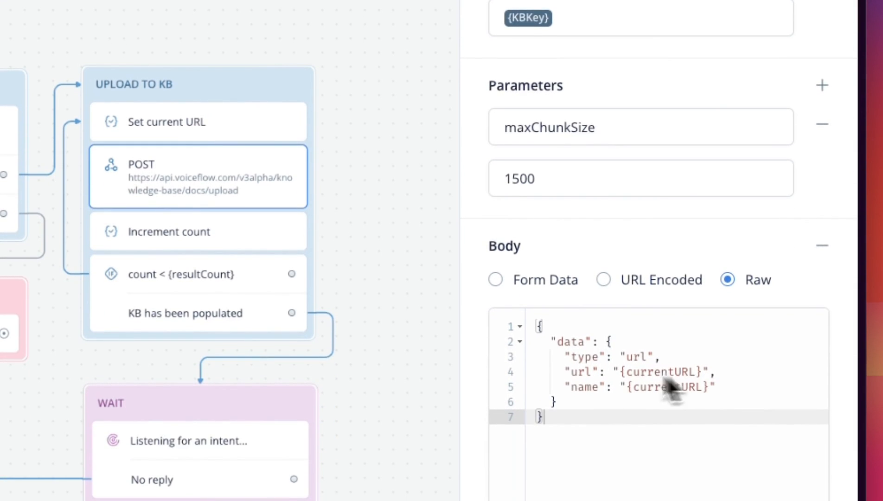
{"action": "mouse_move", "coordinate": [669, 394]}
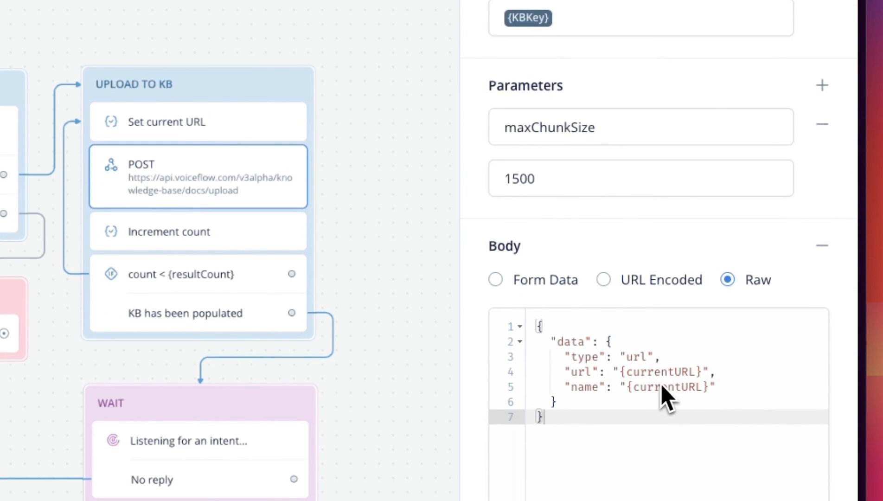
Review the Increment count step and the loop condition count < resultCount
{"action": "left_click", "coordinate": [167, 231]}
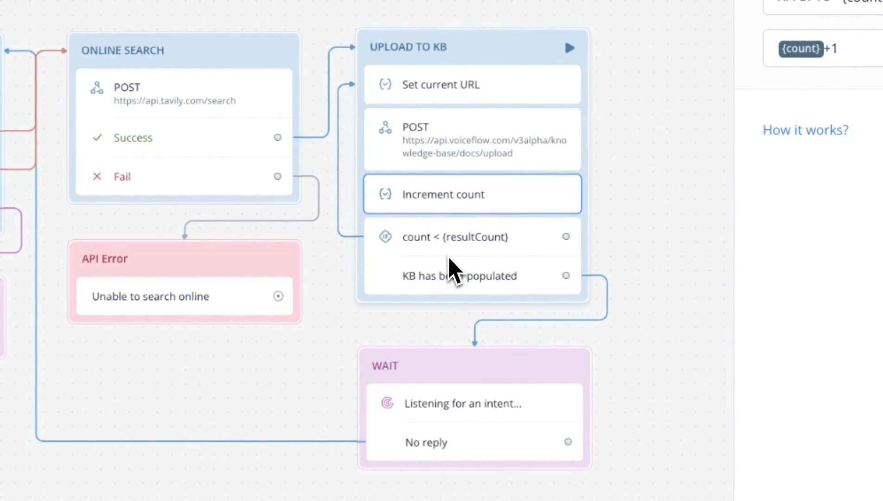
{"action": "mouse_move", "coordinate": [478, 256]}
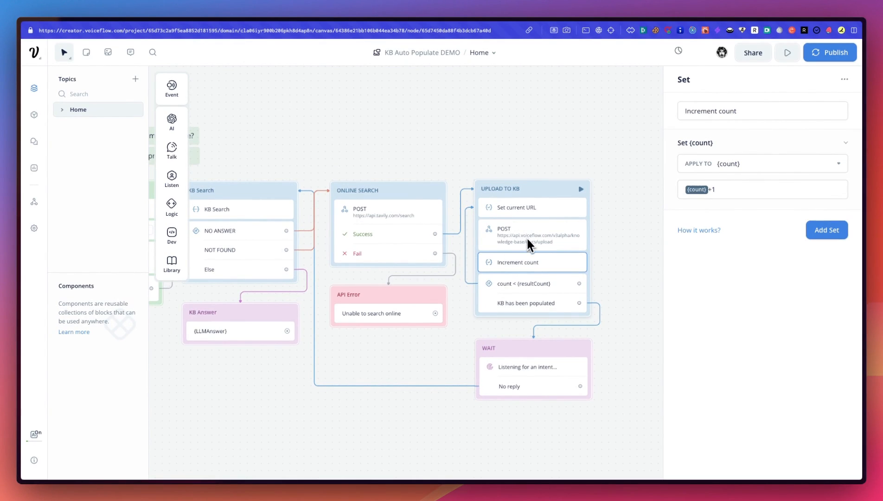
{"action": "mouse_move", "coordinate": [506, 216]}
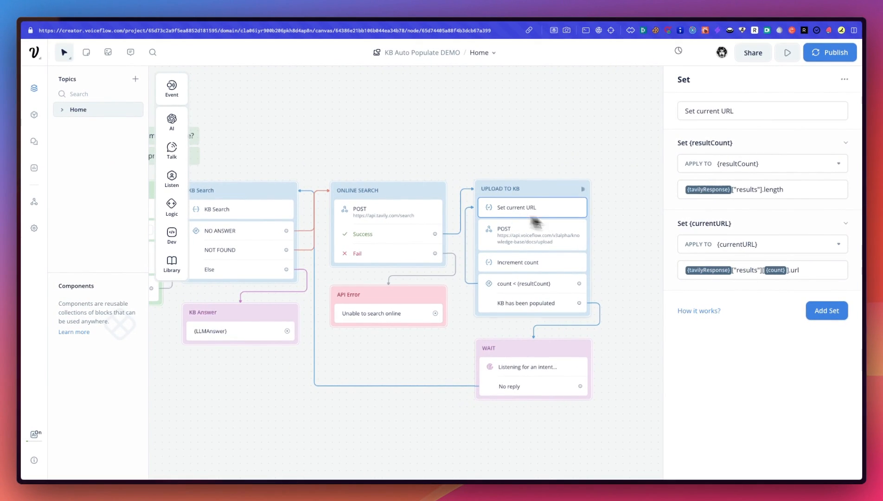
{"action": "mouse_move", "coordinate": [535, 271]}
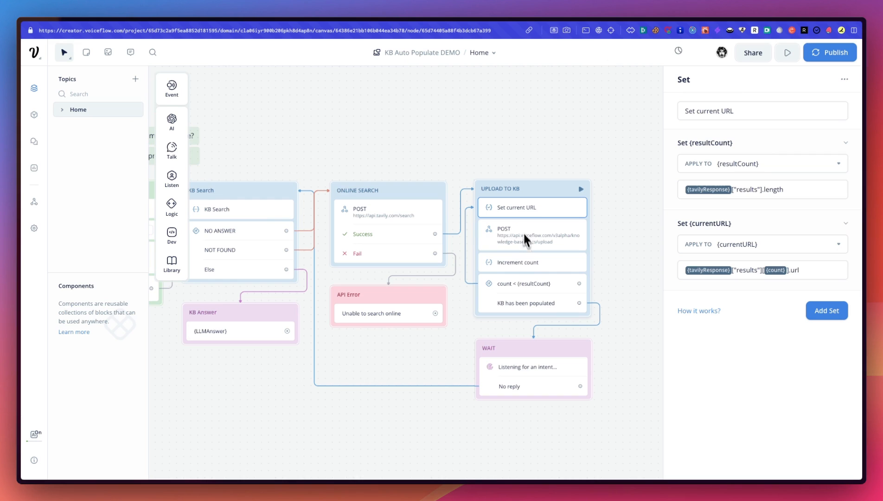
{"action": "left_click", "coordinate": [516, 284]}
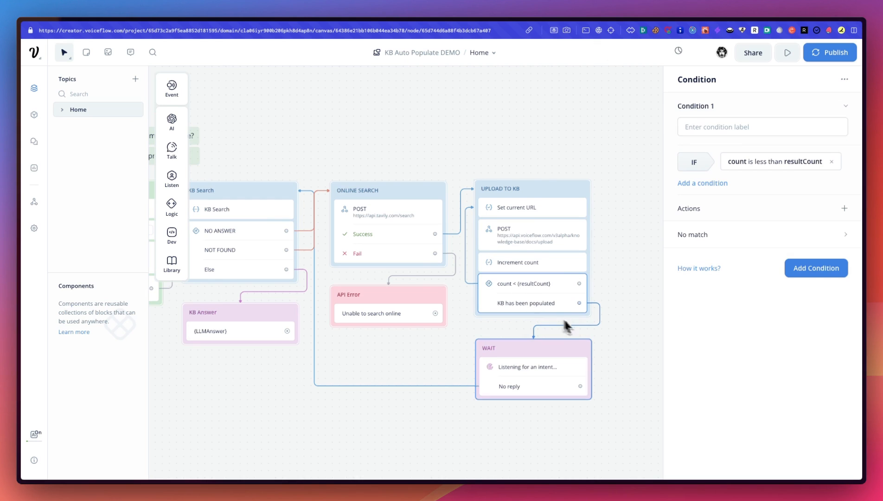
Check the WAIT step's no-reply delay, then reopen the KB Search step's GPT-4 settings
{"action": "left_click", "coordinate": [532, 369]}
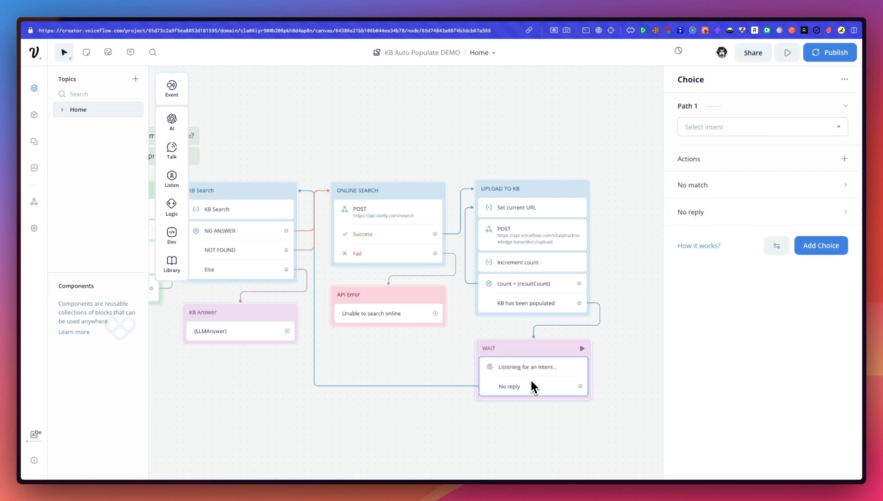
{"action": "mouse_move", "coordinate": [508, 373]}
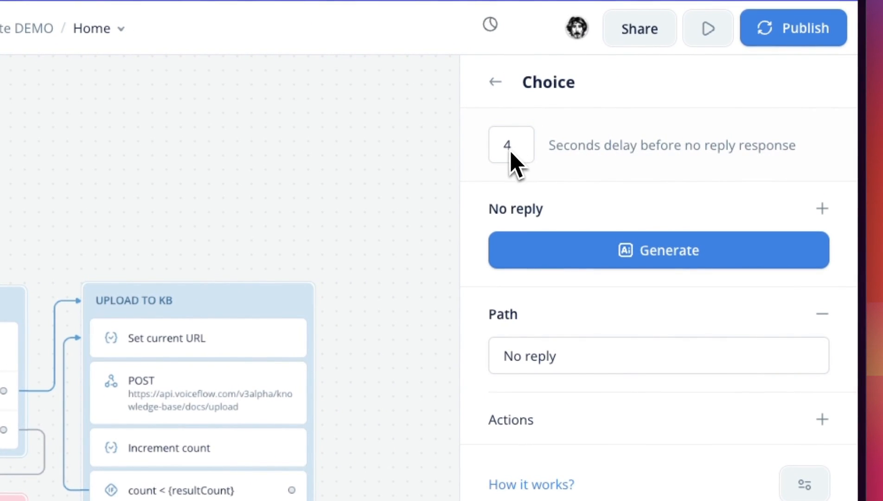
{"action": "left_click", "coordinate": [510, 145]}
{"action": "type", "text": "3"}
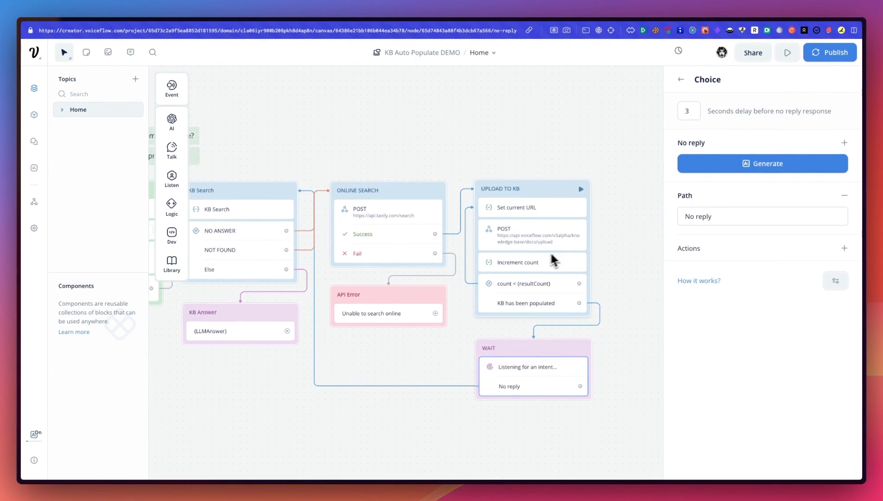
{"action": "mouse_move", "coordinate": [508, 340]}
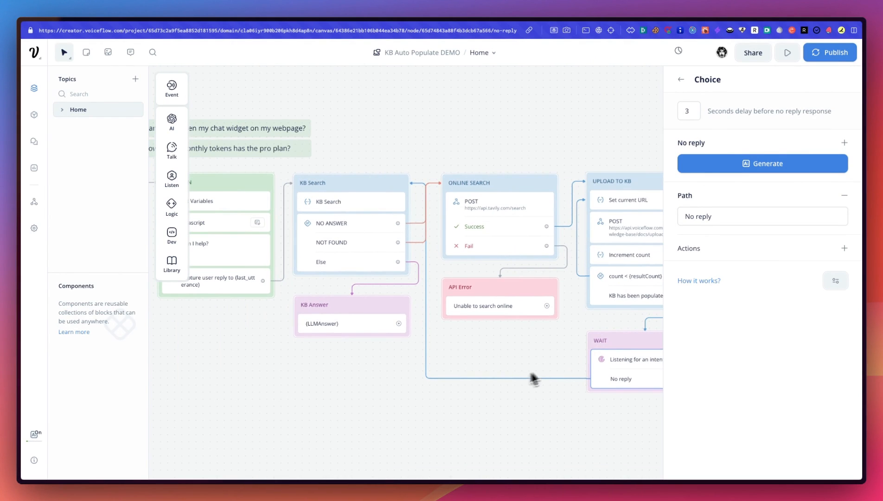
{"action": "mouse_move", "coordinate": [343, 206]}
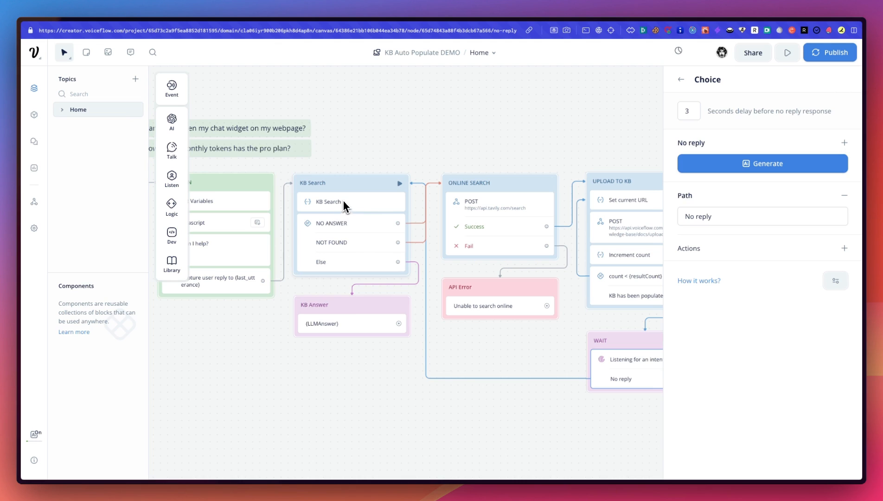
{"action": "left_click", "coordinate": [329, 201]}
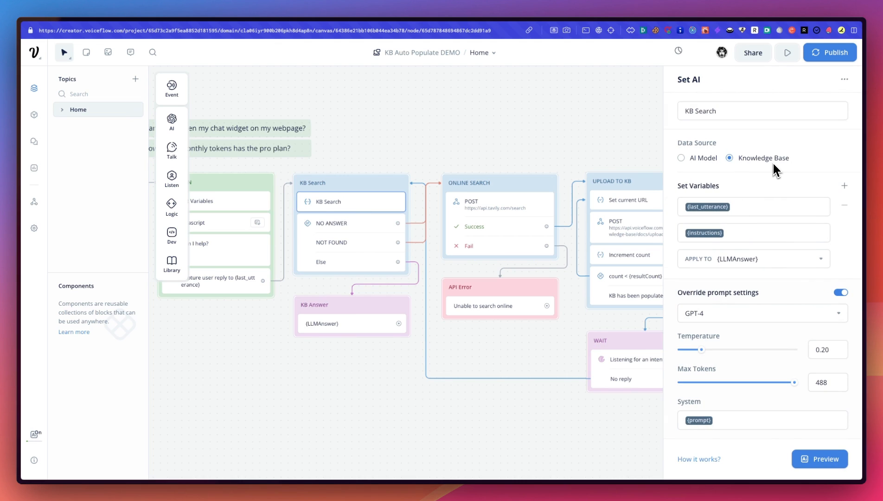
{"action": "mouse_move", "coordinate": [750, 195]}
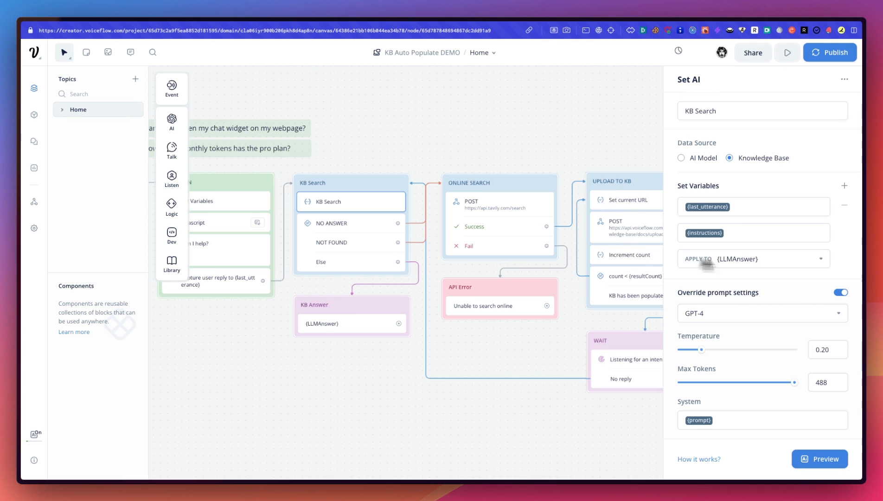
{"action": "mouse_move", "coordinate": [726, 326]}
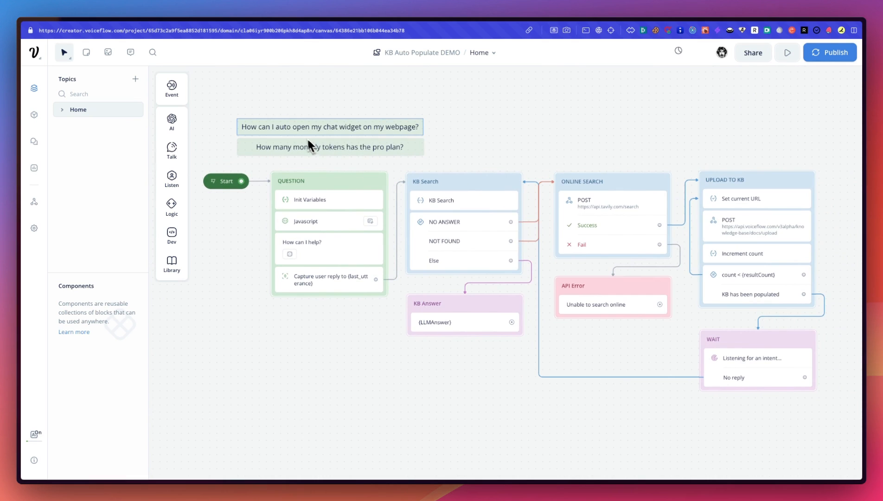
Test the agent with 'How can I auto open my chat widget on my webpage?' and restart the session
{"action": "left_click", "coordinate": [329, 127]}
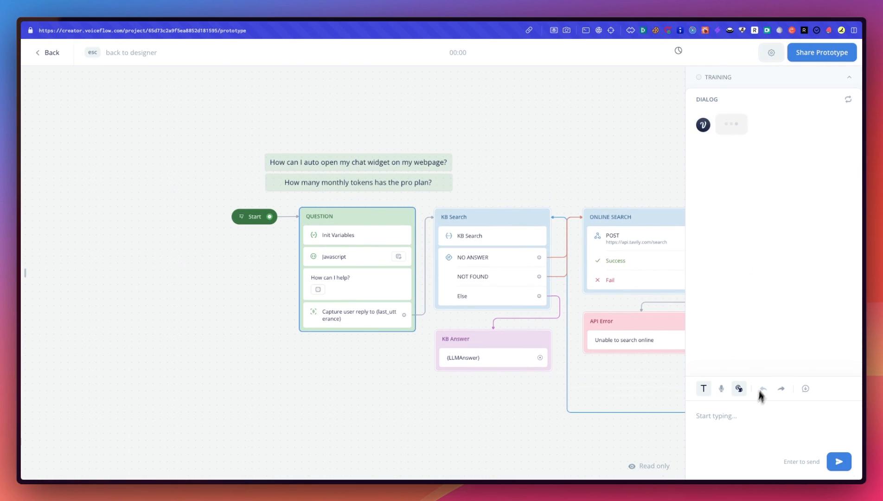
{"action": "type", "text": "How can I auto open my chat widget on my webpage?"}
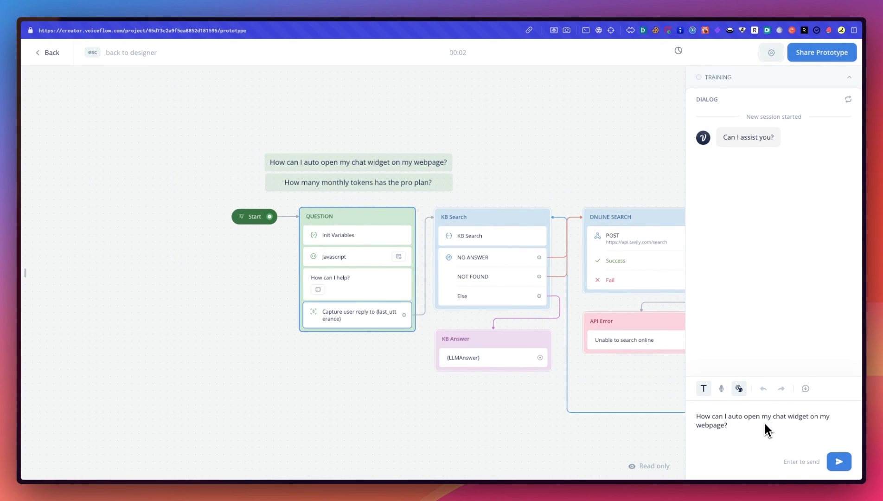
{"action": "mouse_move", "coordinate": [810, 443]}
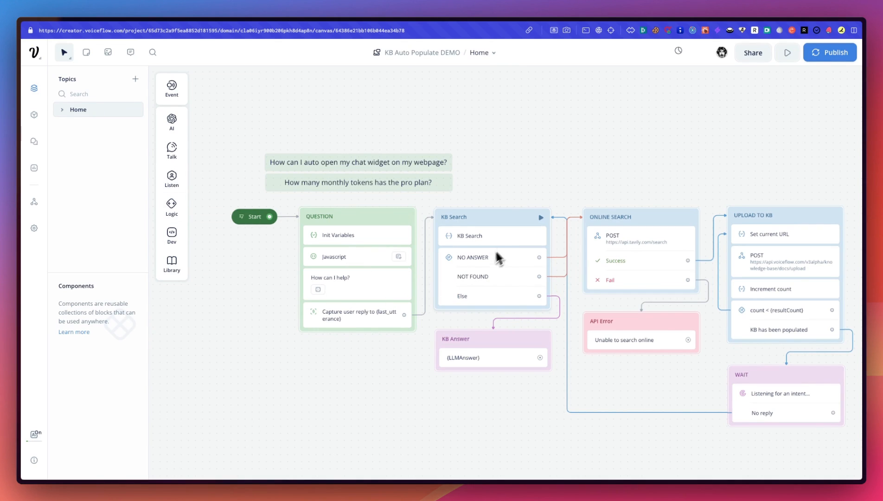
{"action": "mouse_move", "coordinate": [479, 267]}
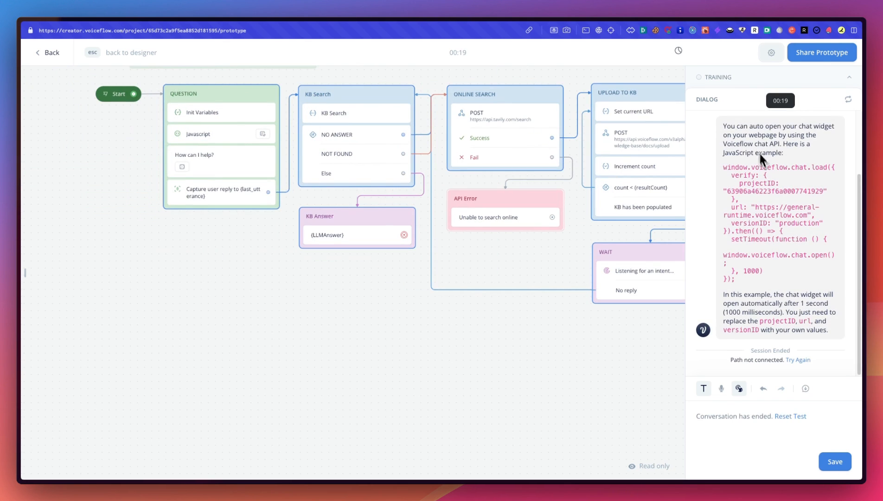
{"action": "mouse_move", "coordinate": [782, 253]}
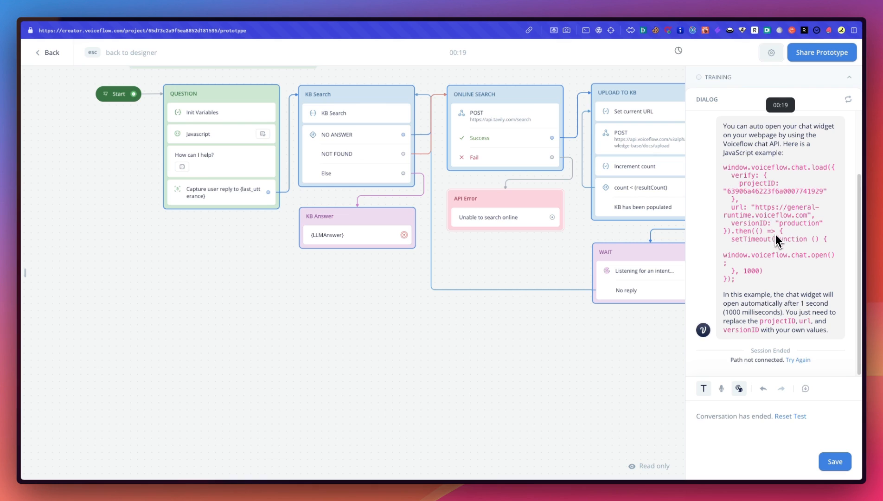
{"action": "mouse_move", "coordinate": [806, 246]}
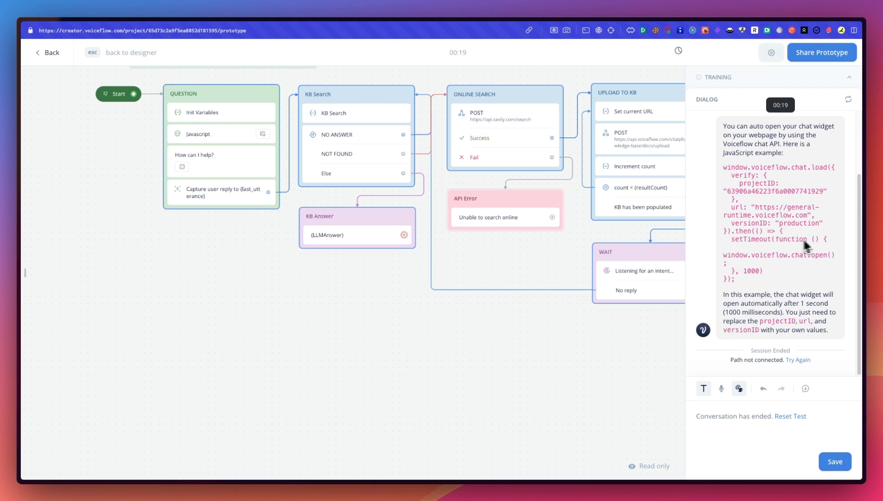
{"action": "mouse_move", "coordinate": [788, 329]}
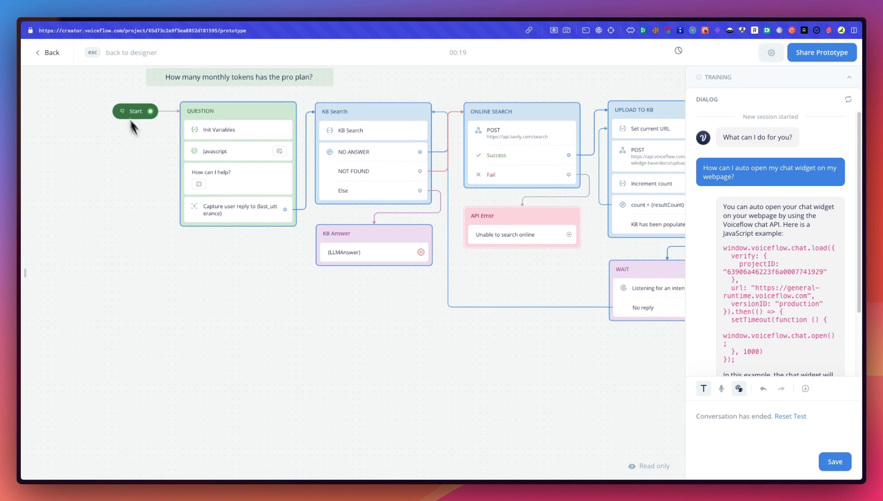
{"action": "left_click", "coordinate": [47, 52]}
{"action": "type", "text": "How can I auto open my chat widget on my webpage?"}
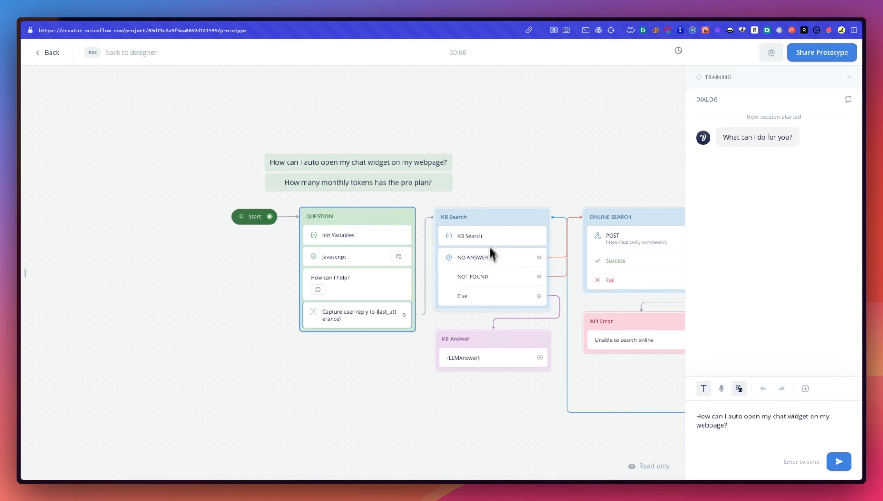
Send the chat-widget question again and read the agent's answer
{"action": "left_click", "coordinate": [838, 461]}
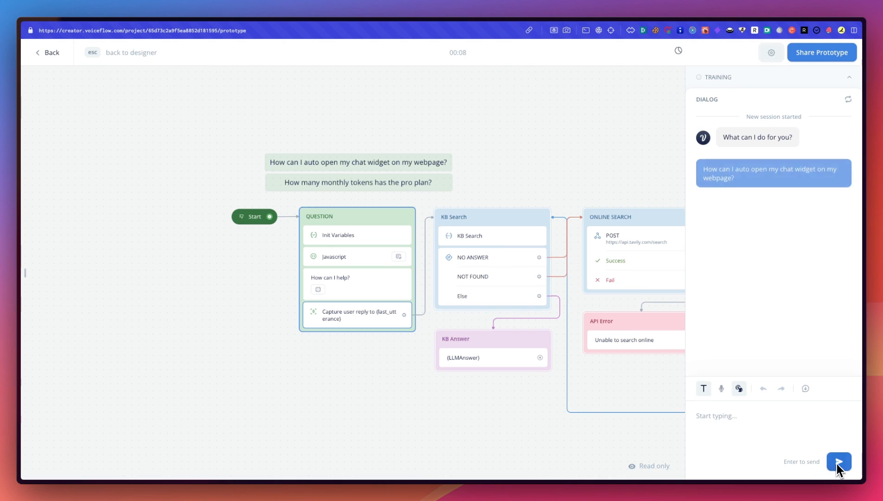
{"action": "left_click", "coordinate": [838, 461]}
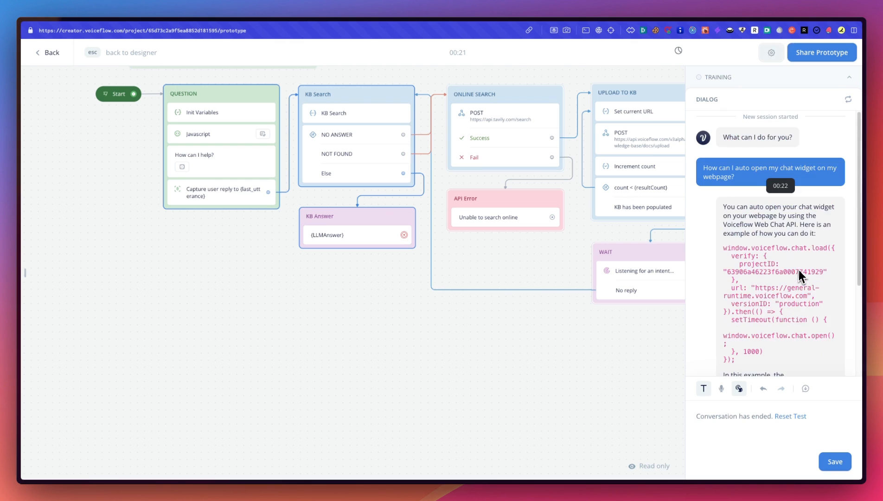
{"action": "scroll", "scroll_direction": "down", "scroll_amount": 3}
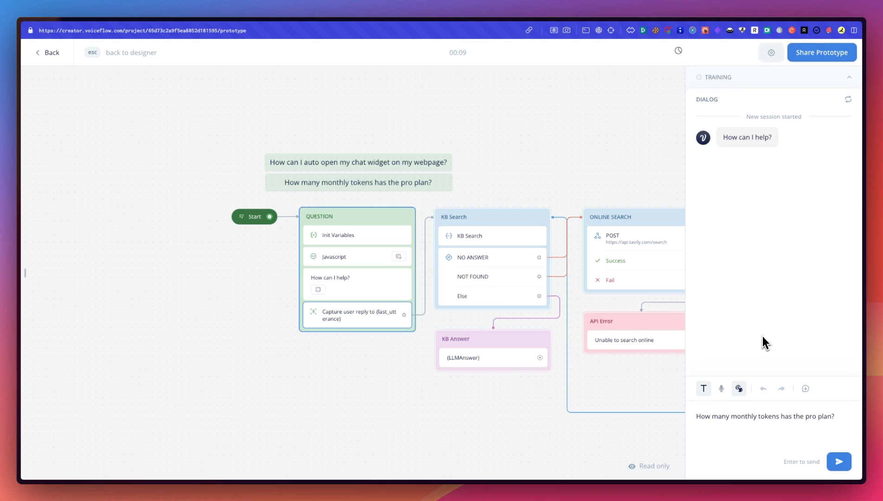
Send the pro-plan monthly tokens question and watch the flow while the agent works on it
{"action": "left_click", "coordinate": [839, 461]}
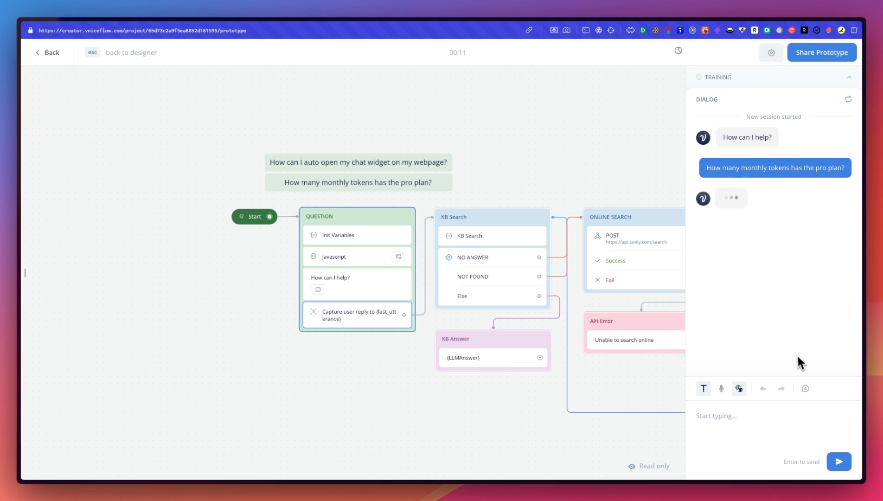
{"action": "mouse_move", "coordinate": [788, 340]}
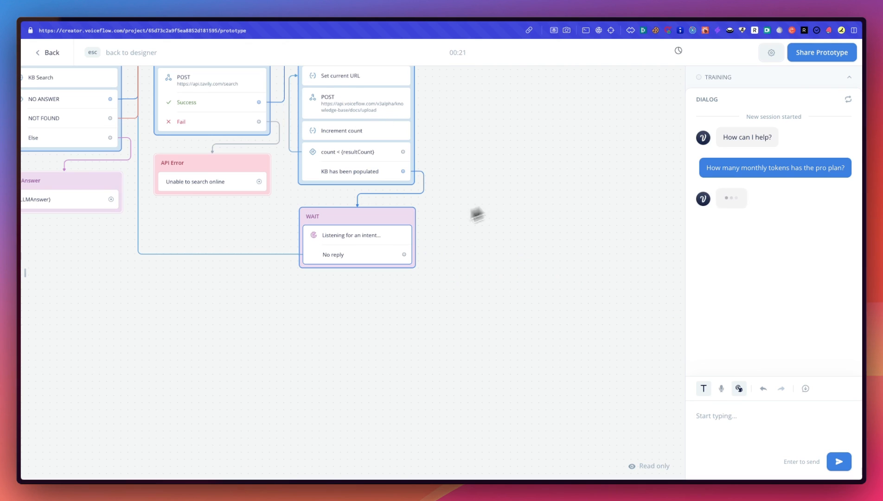
{"action": "left_click_drag", "start_coordinate": [478, 215], "coordinate": [394, 250]}
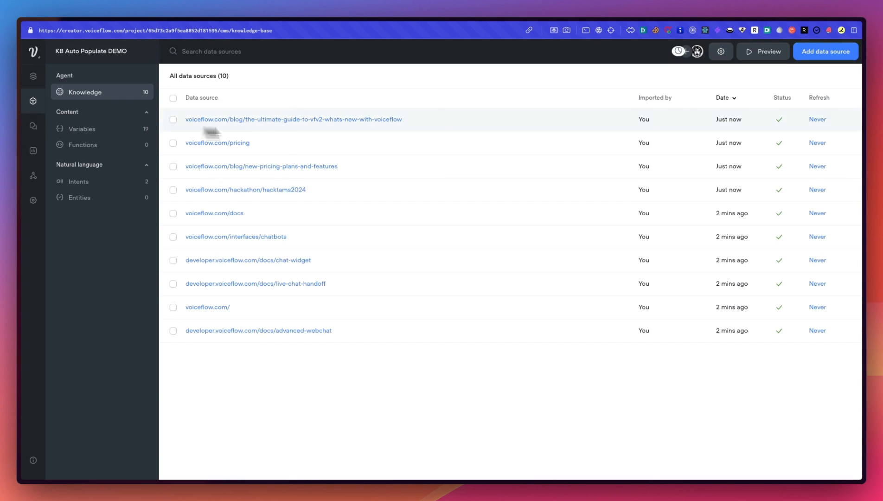
{"action": "mouse_move", "coordinate": [414, 291]}
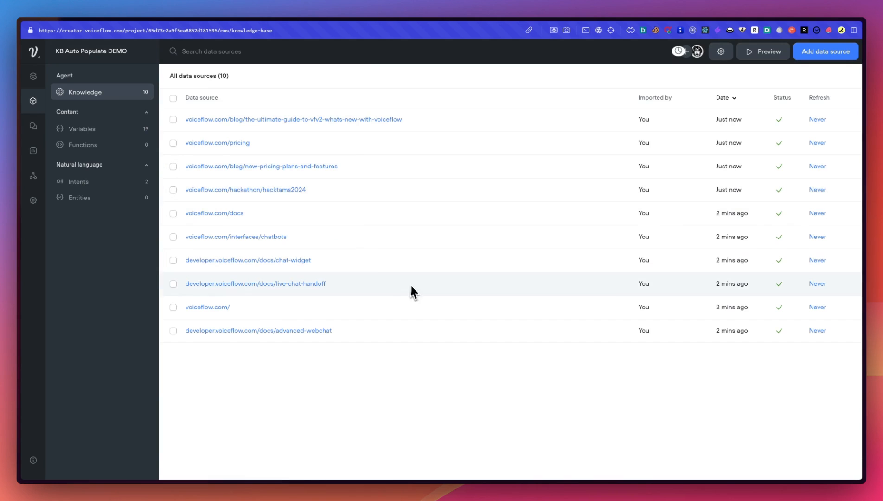
{"action": "mouse_move", "coordinate": [340, 252]}
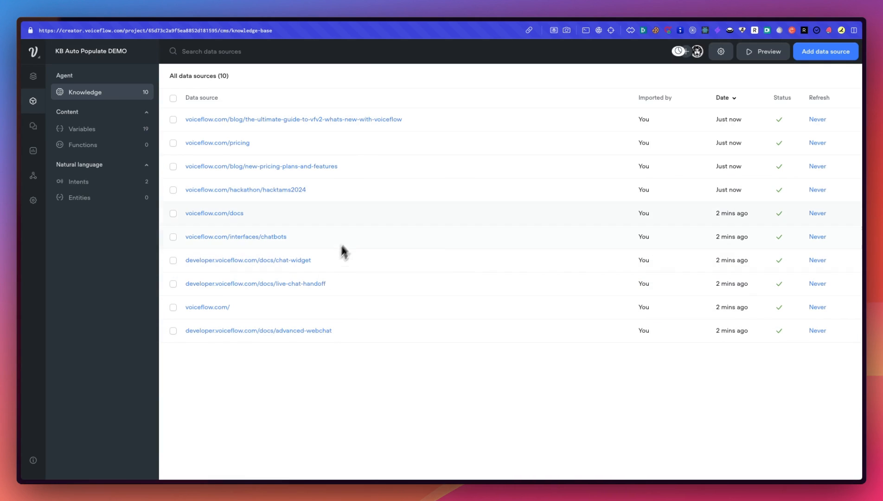
{"action": "mouse_move", "coordinate": [217, 143]}
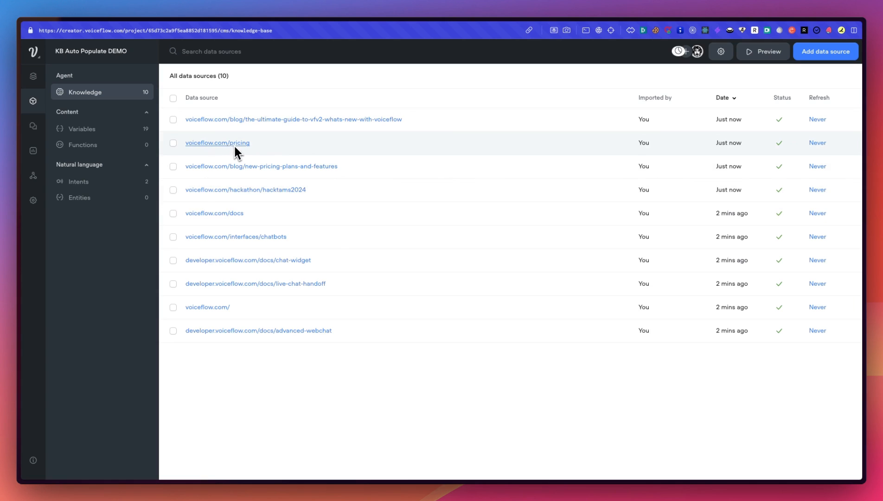
{"action": "mouse_move", "coordinate": [33, 76]}
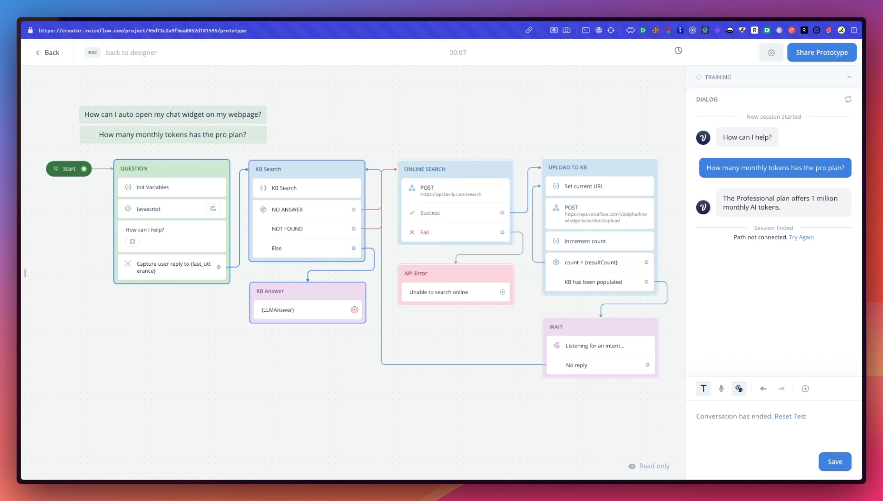
{"action": "mouse_move", "coordinate": [441, 144]}
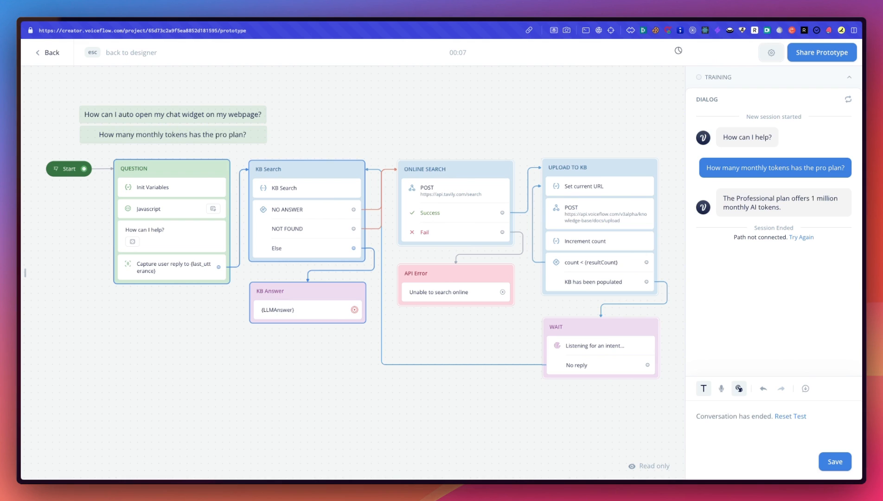
{"action": "mouse_move", "coordinate": [461, 360]}
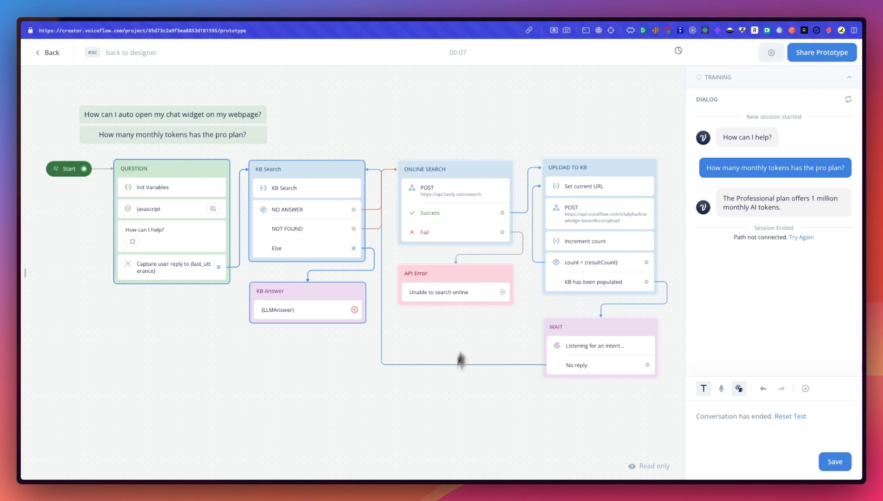